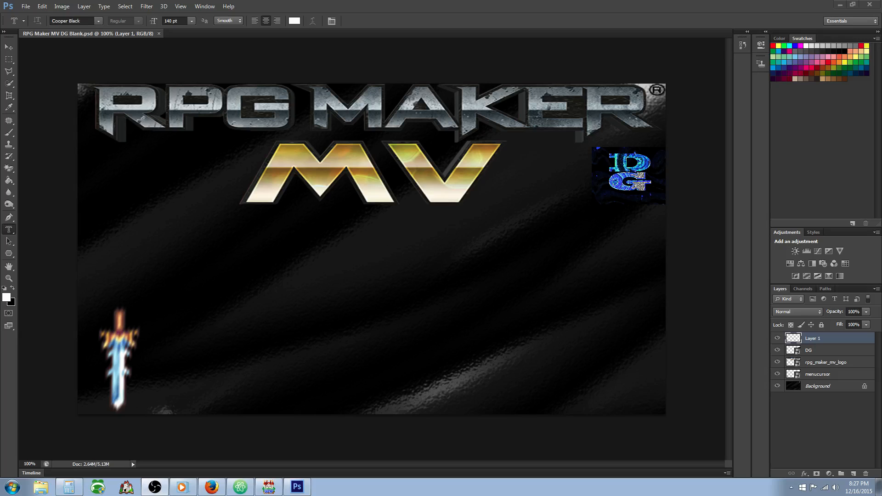
mouse_move(406, 294)
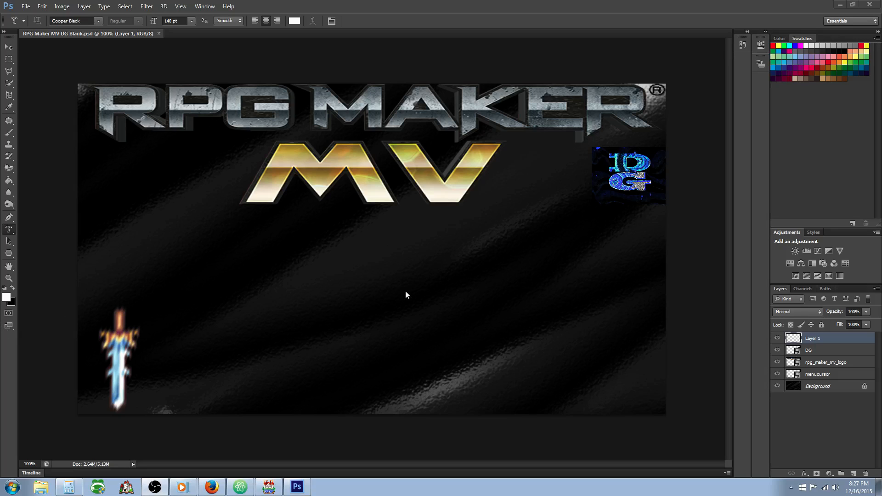
mouse_move(303, 43)
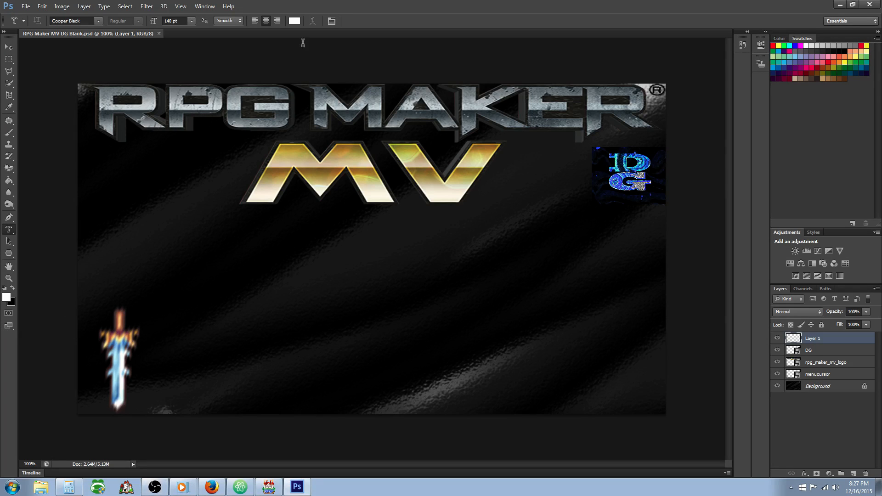
mouse_move(91, 205)
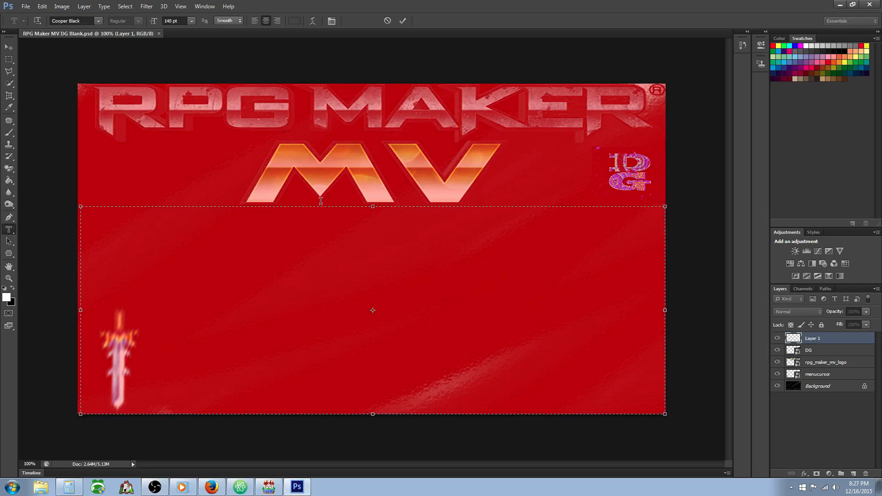
- Type the black title text 'AnimatedSV' in Cooper Black over the red-tinted title image
type("AnimatedSV")
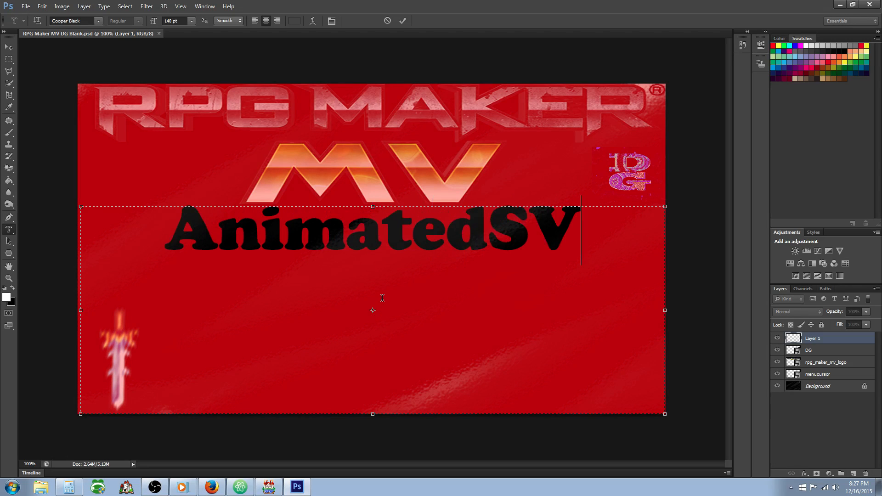
type("Ene")
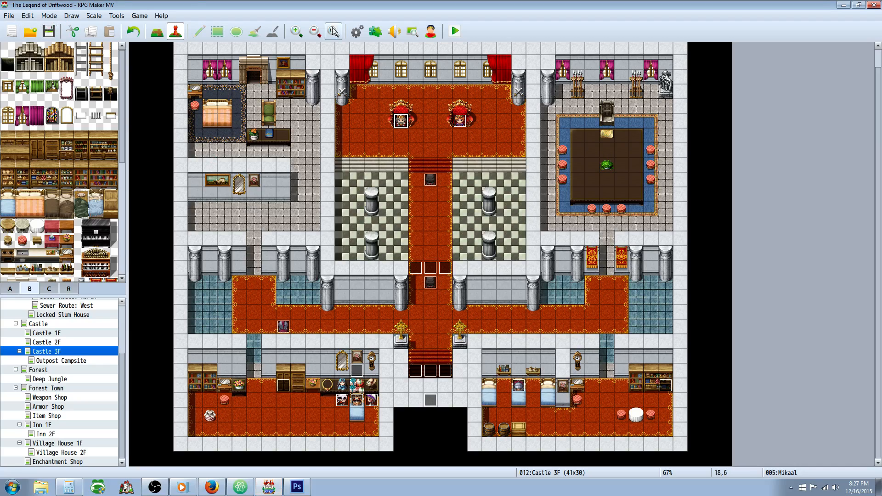
mouse_move(357, 30)
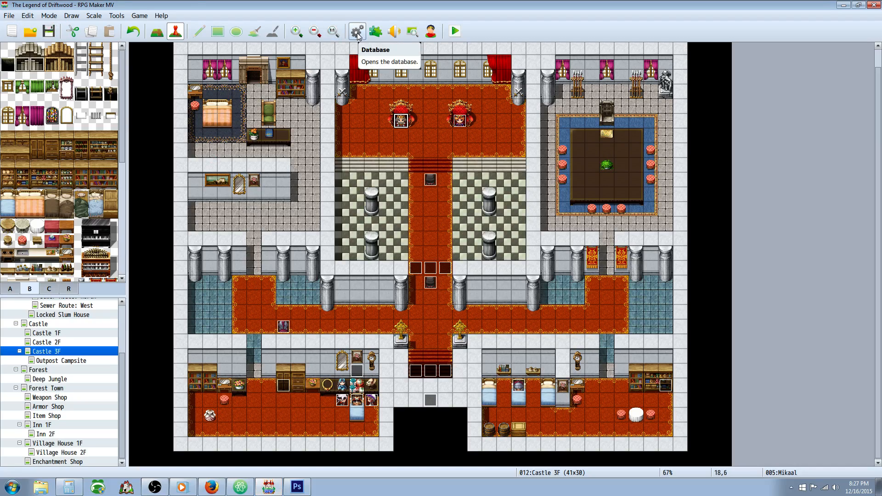
mouse_move(356, 36)
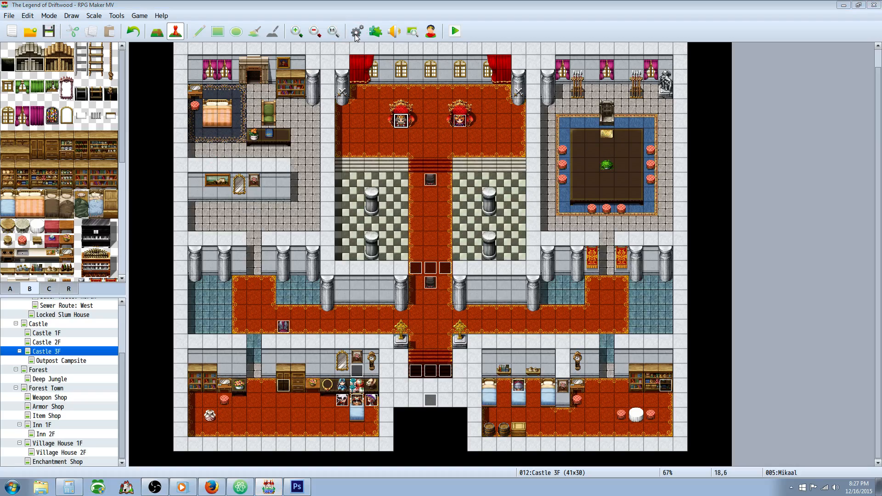
left_click(355, 31)
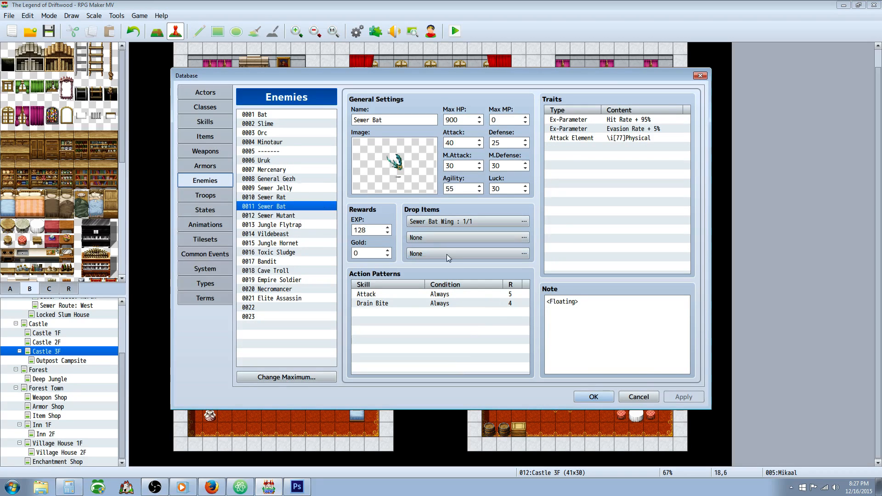
left_click(592, 396)
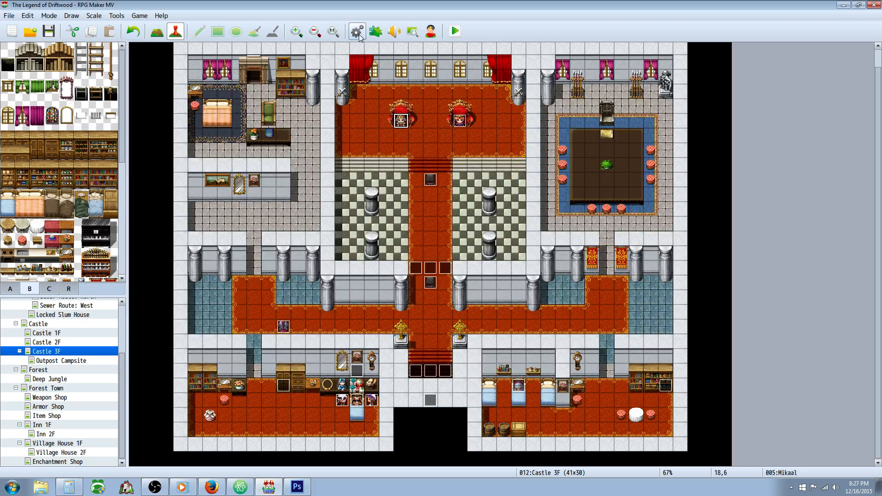
- Highlight CoreEngine, BattleEngineCore, ActSeqPack2/3, VisualATBGauge and AnimatedSVEnemies in Plugin Manager
left_click(357, 30)
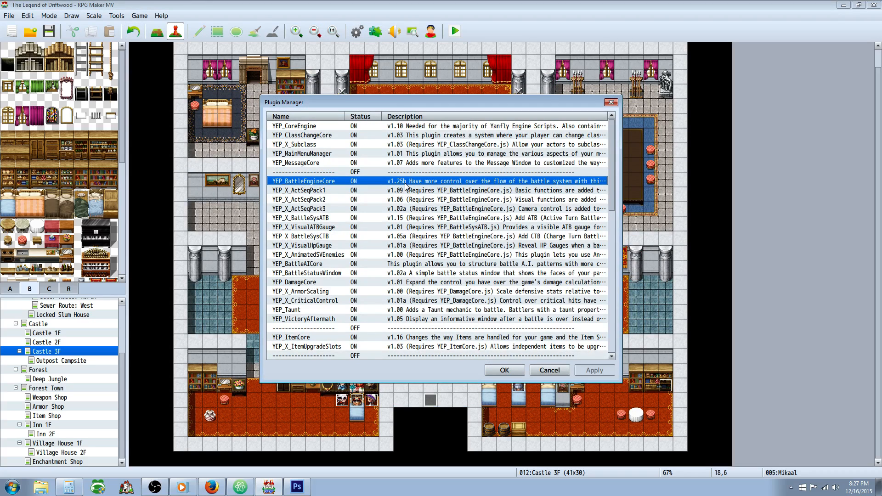
left_click(306, 199)
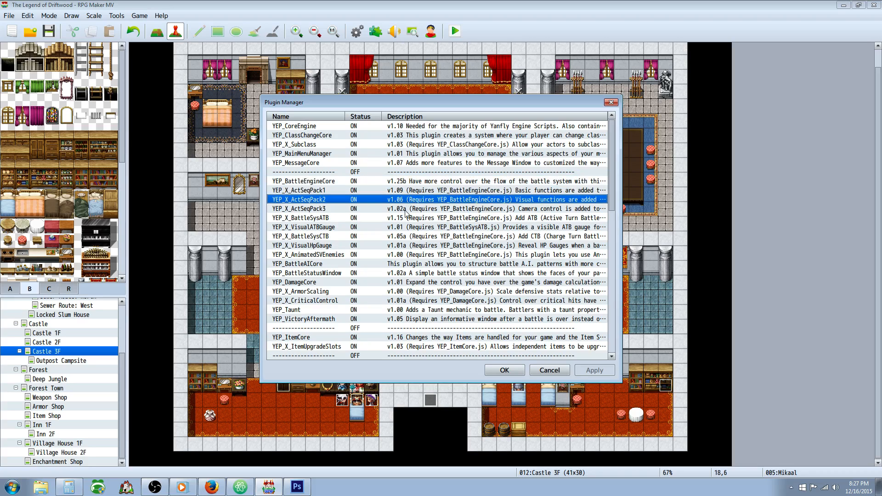
mouse_move(387, 136)
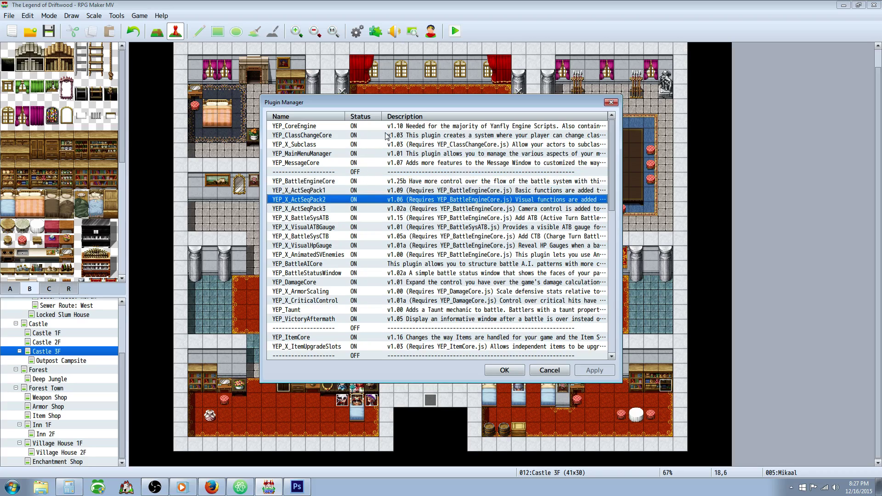
left_click(304, 125)
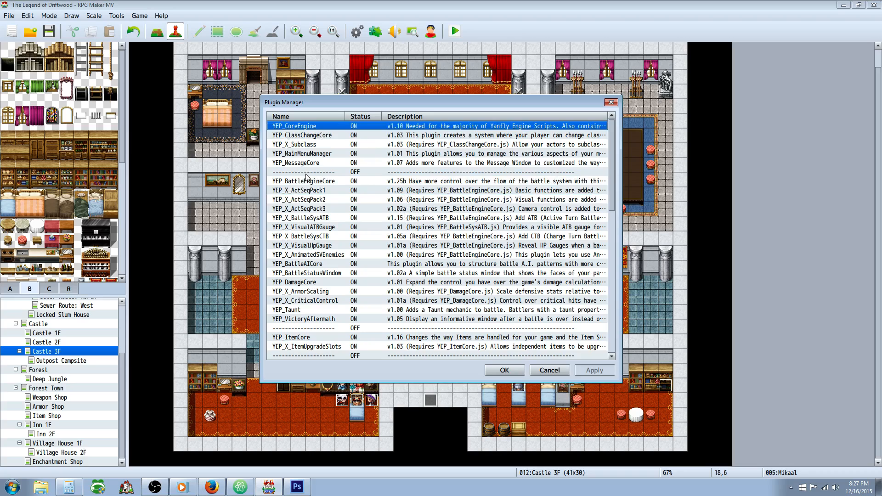
left_click(304, 180)
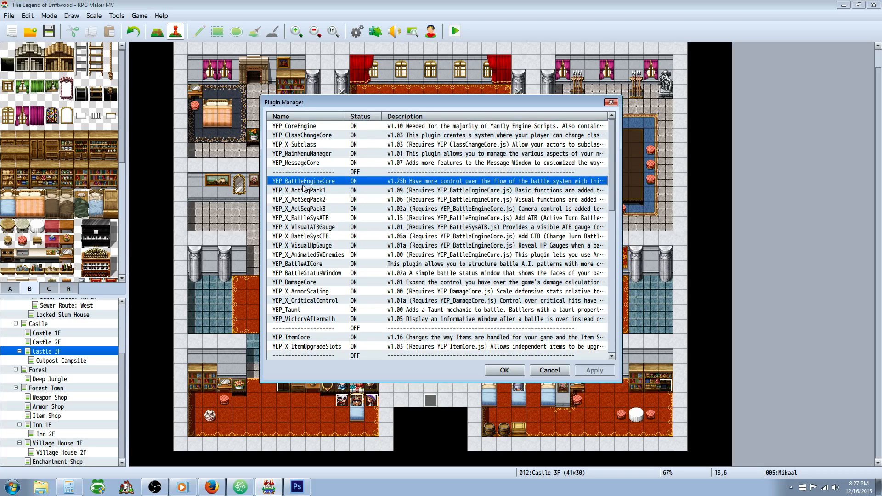
left_click(303, 199)
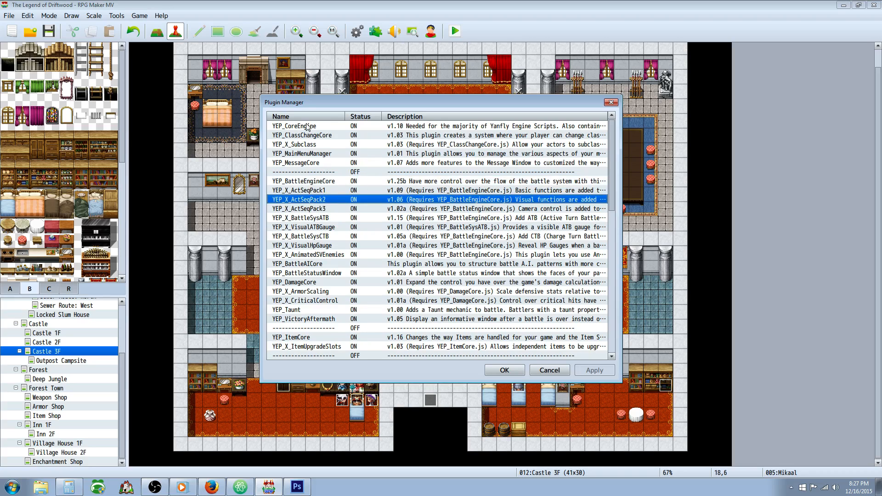
left_click(303, 180)
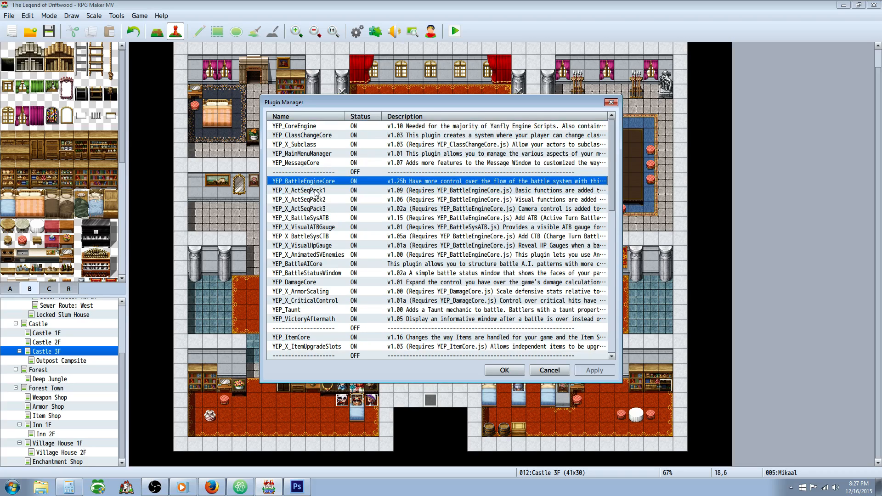
left_click(309, 209)
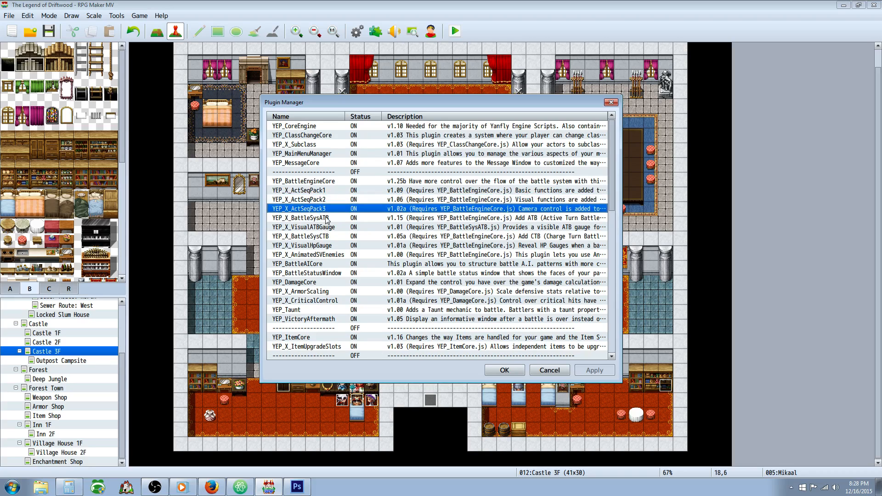
left_click(307, 226)
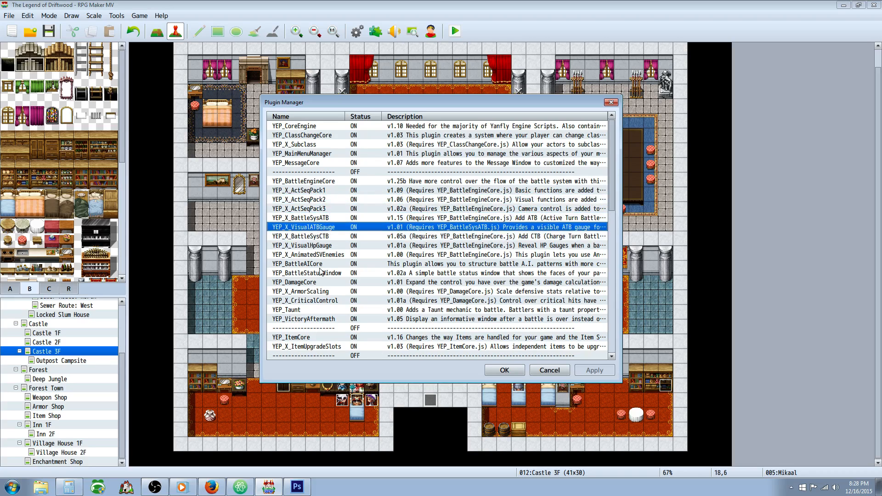
mouse_move(326, 256)
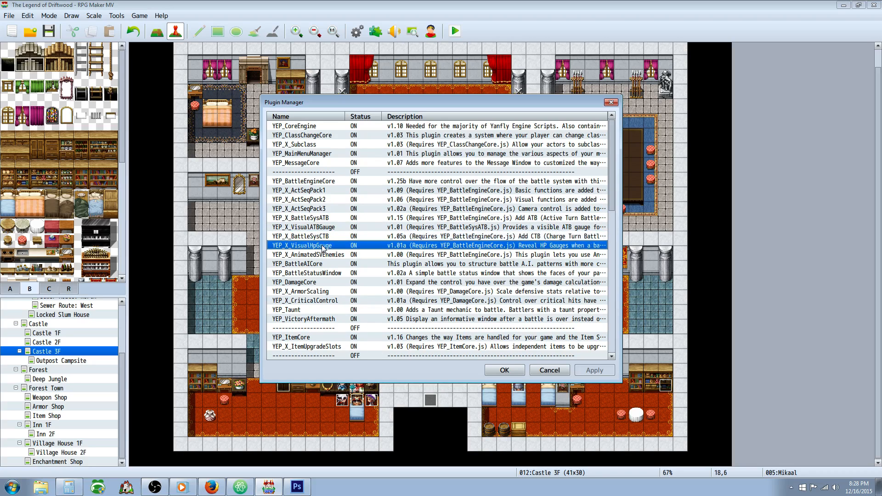
mouse_move(334, 244)
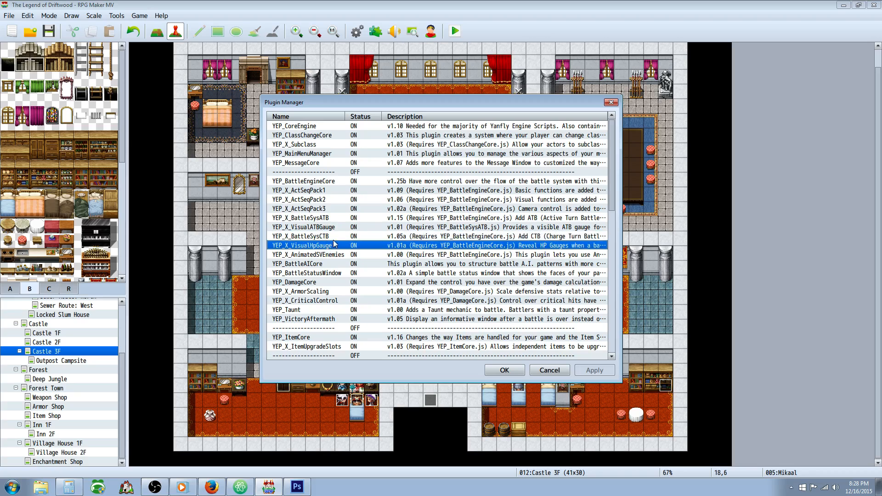
left_click(309, 254)
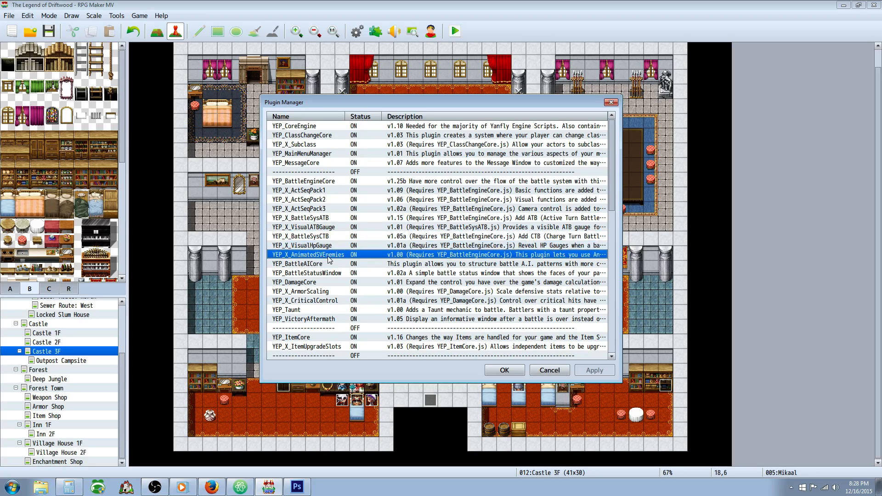
mouse_move(315, 130)
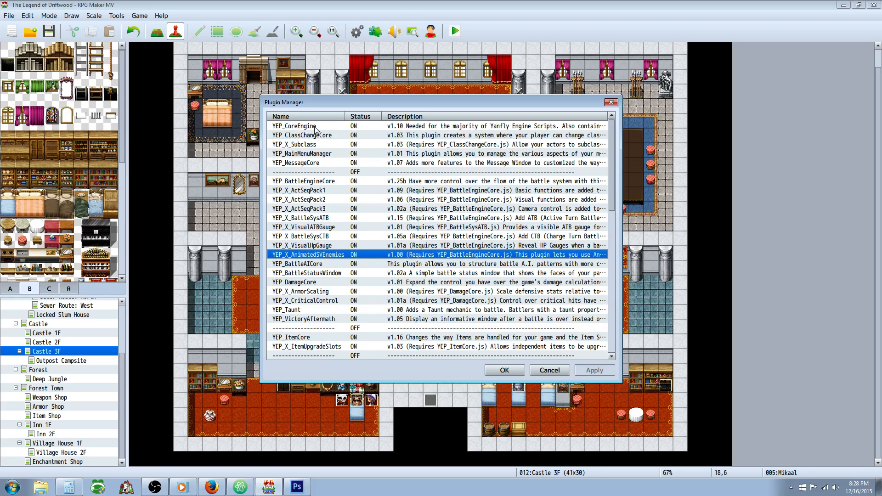
left_click(304, 180)
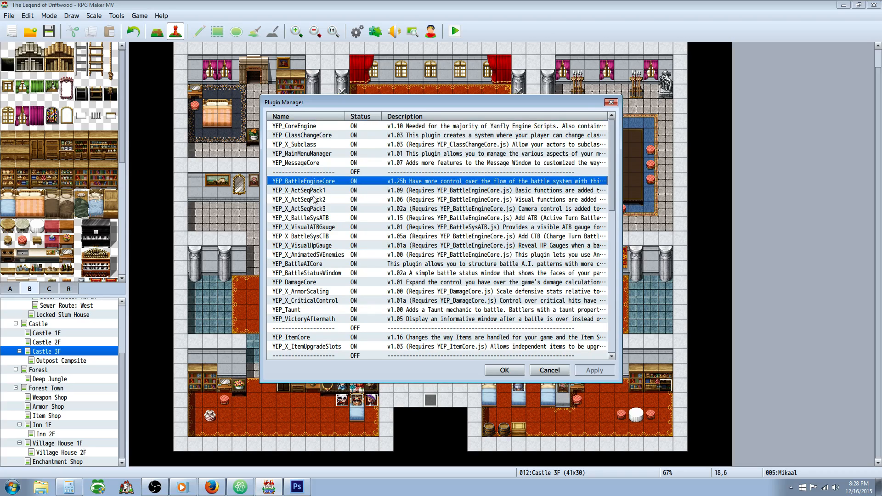
left_click(307, 254)
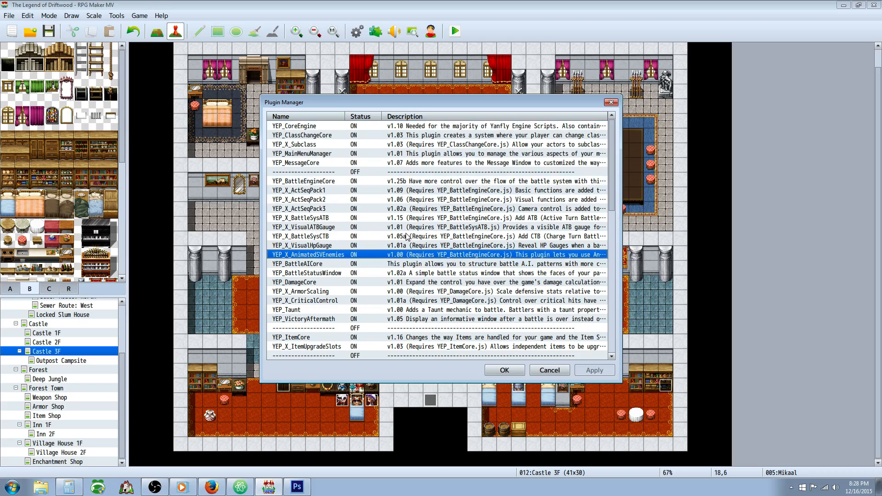
left_click(293, 125)
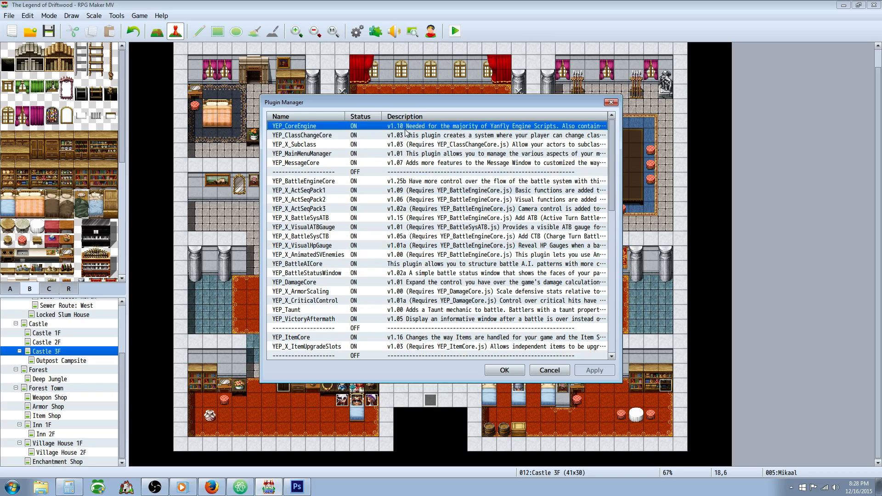
mouse_move(392, 169)
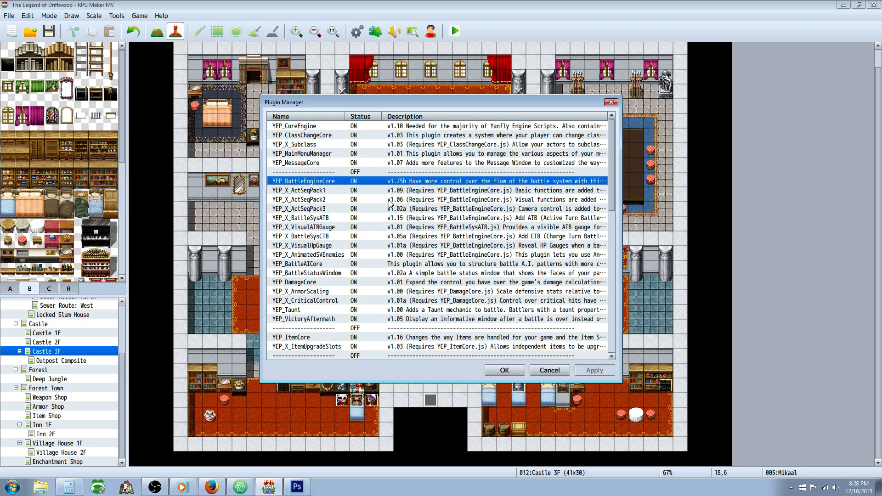
left_click(307, 199)
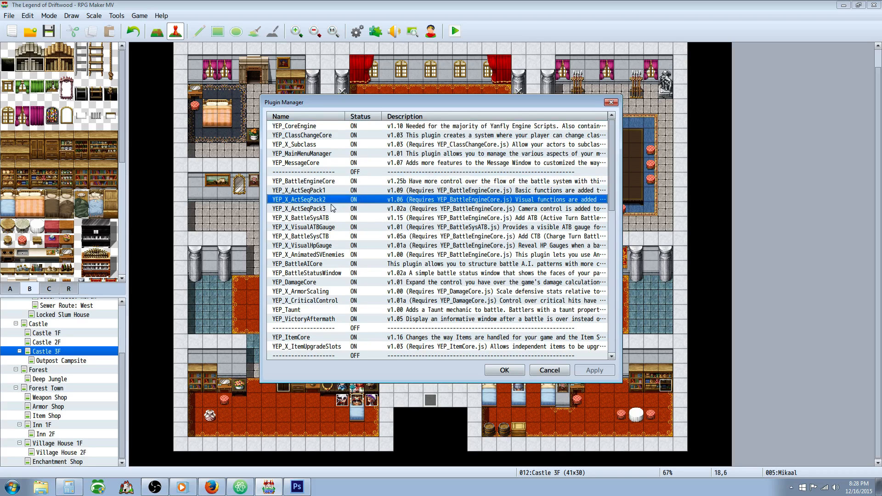
left_click(308, 254)
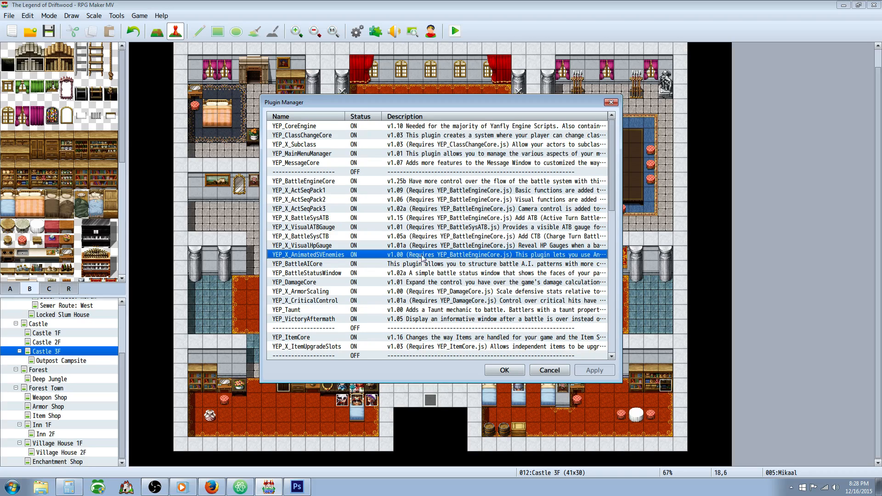
mouse_move(395, 245)
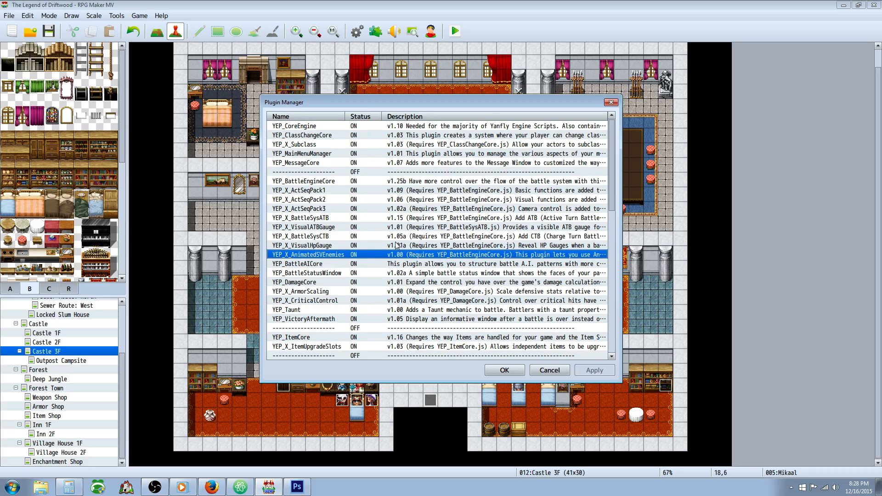
mouse_move(365, 233)
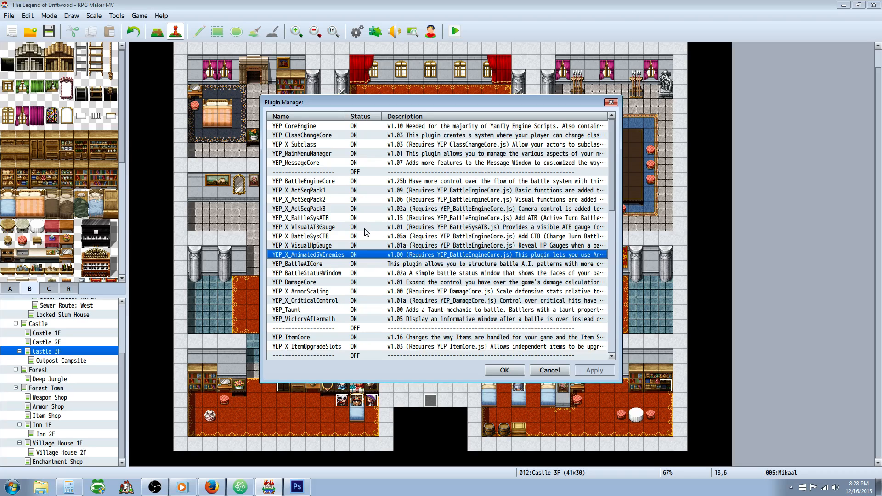
mouse_move(359, 228)
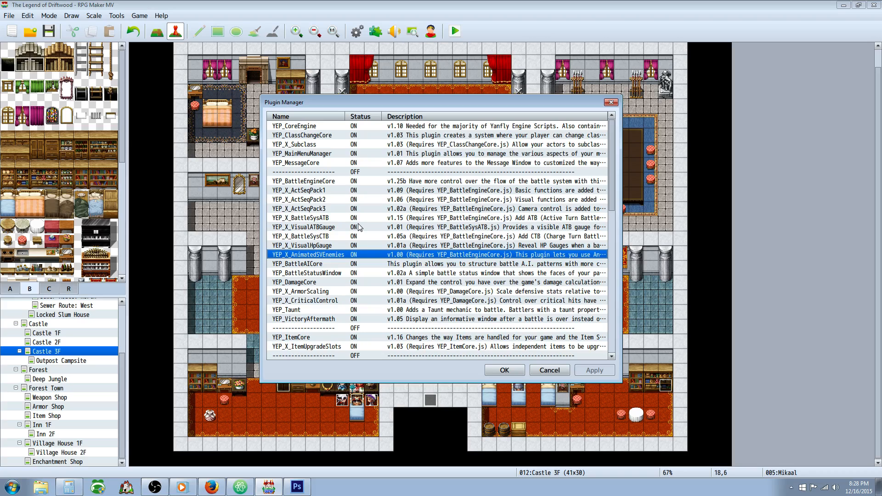
mouse_move(293, 119)
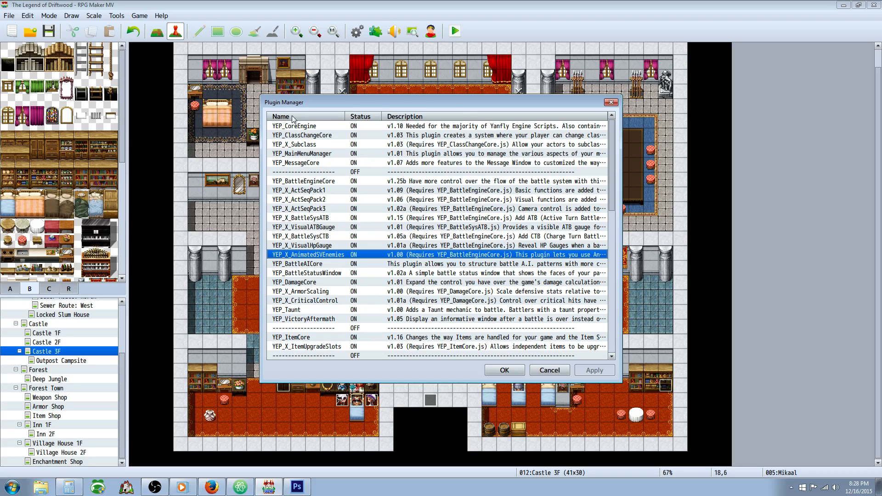
mouse_move(384, 254)
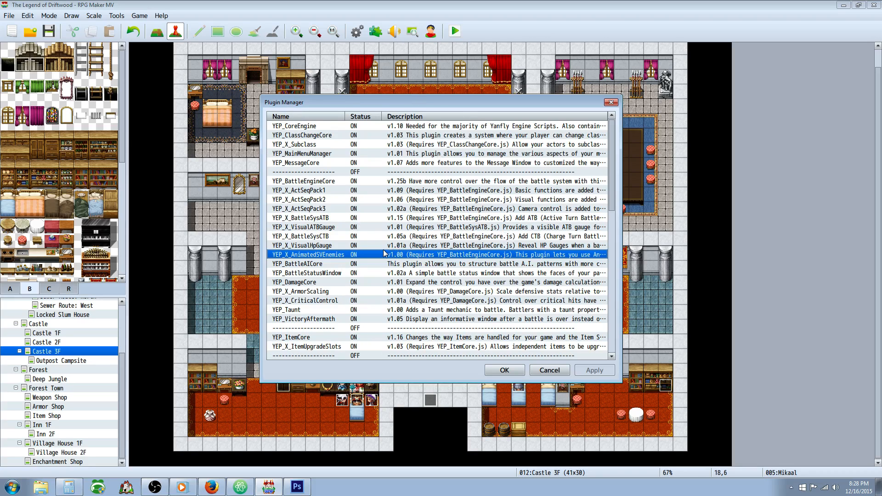
mouse_move(476, 183)
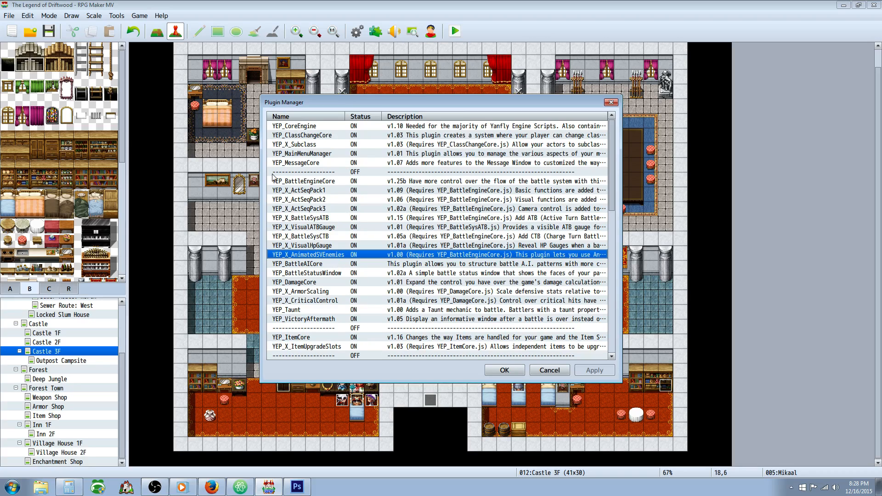
mouse_move(377, 213)
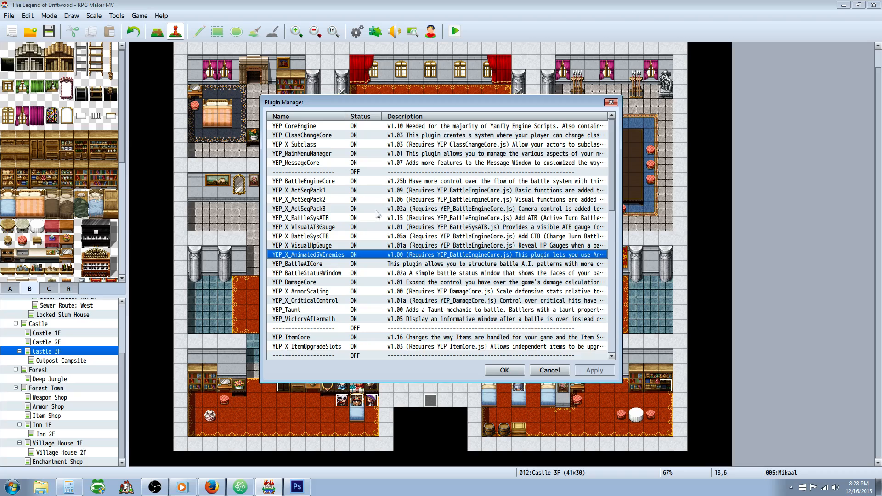
mouse_move(289, 276)
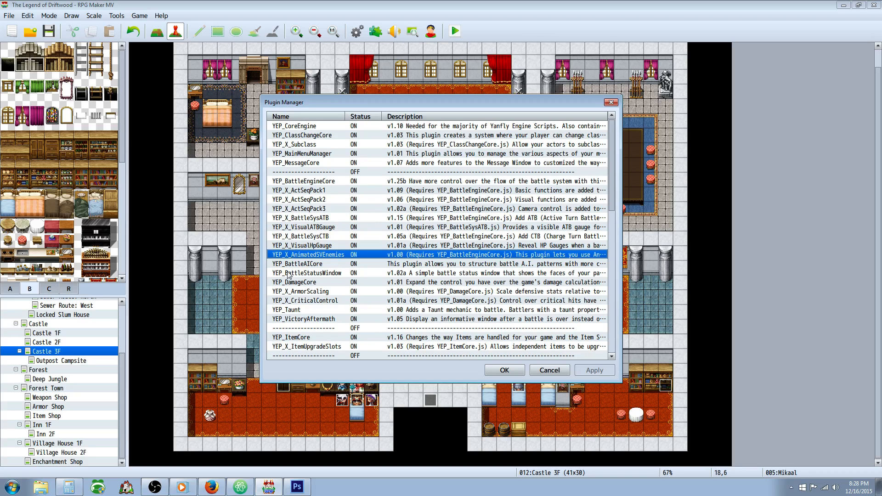
mouse_move(312, 178)
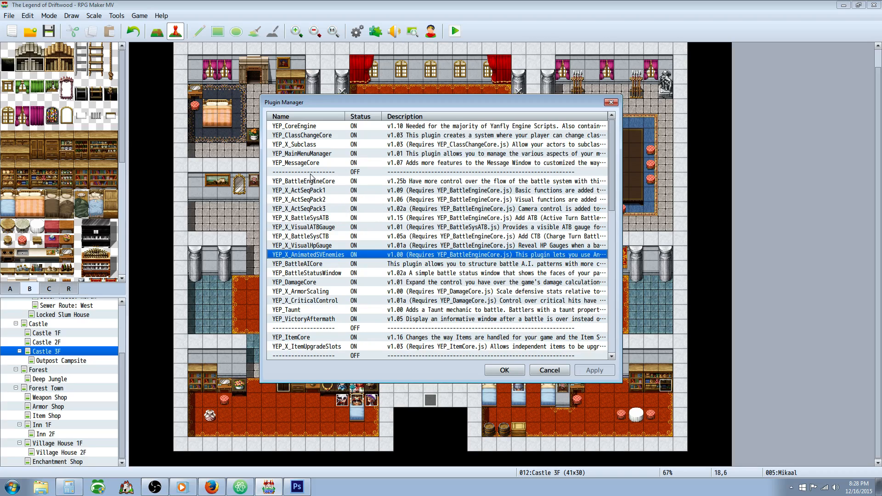
left_click(304, 180)
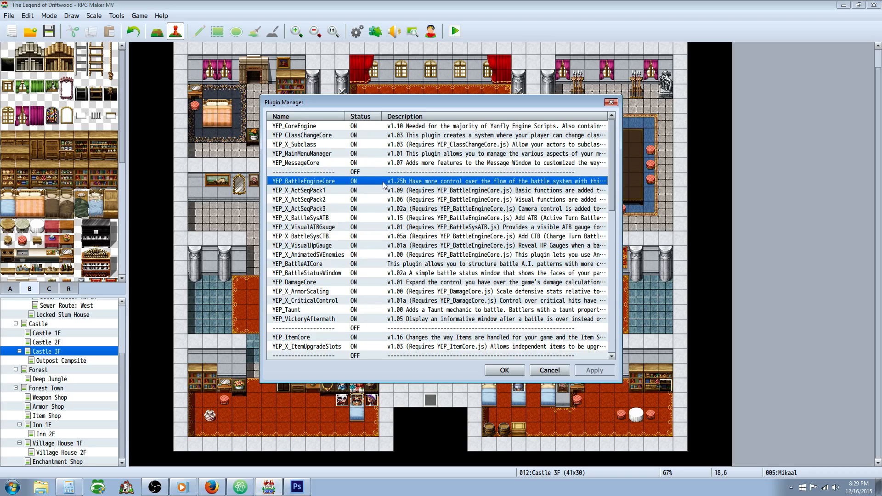
mouse_move(406, 187)
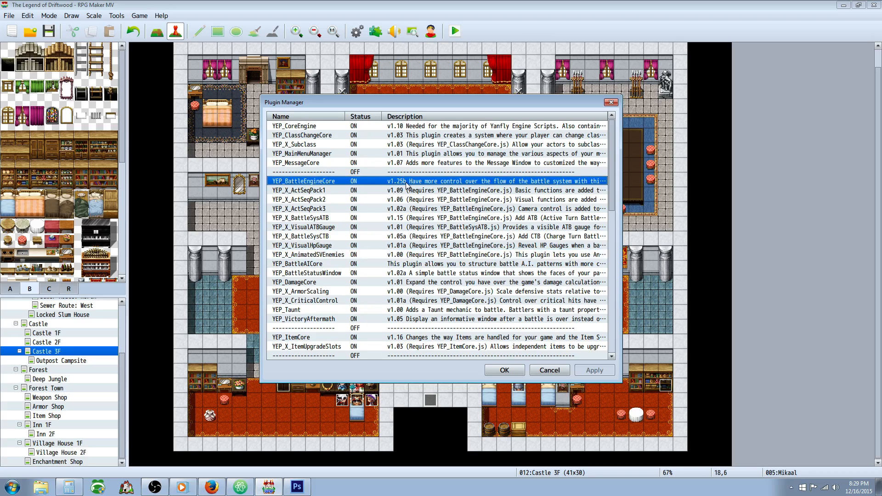
mouse_move(338, 237)
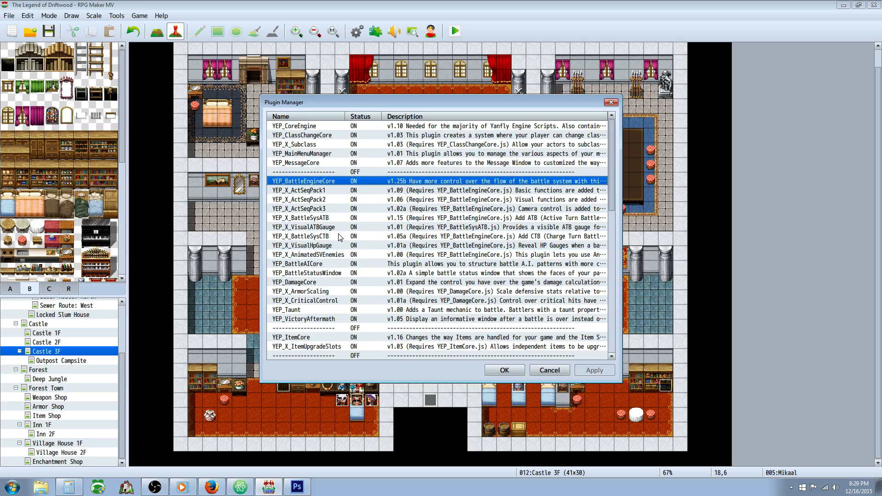
left_click(308, 226)
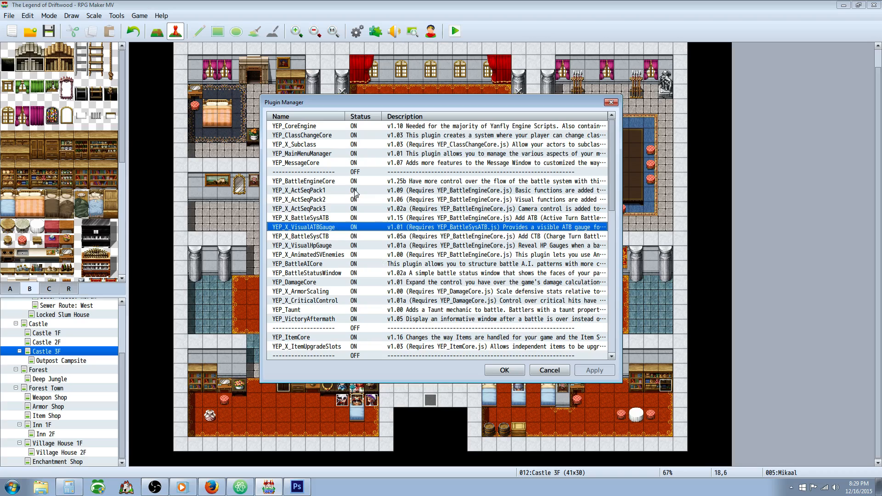
mouse_move(334, 239)
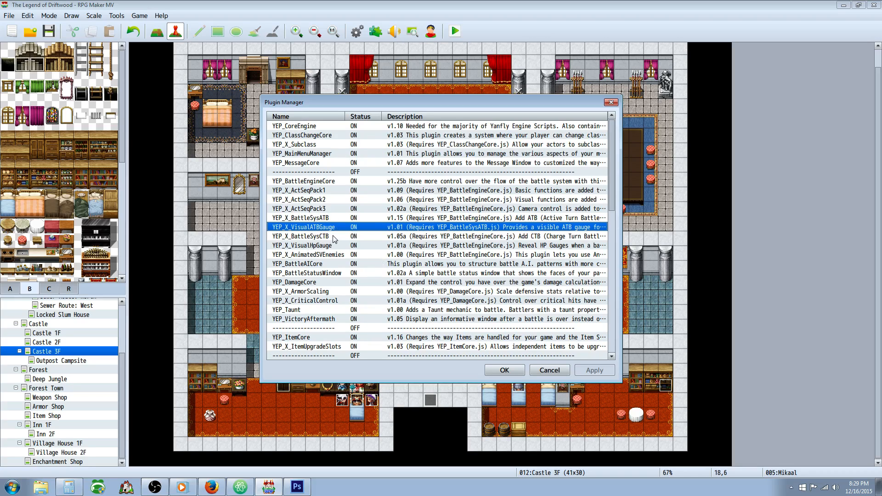
mouse_move(343, 227)
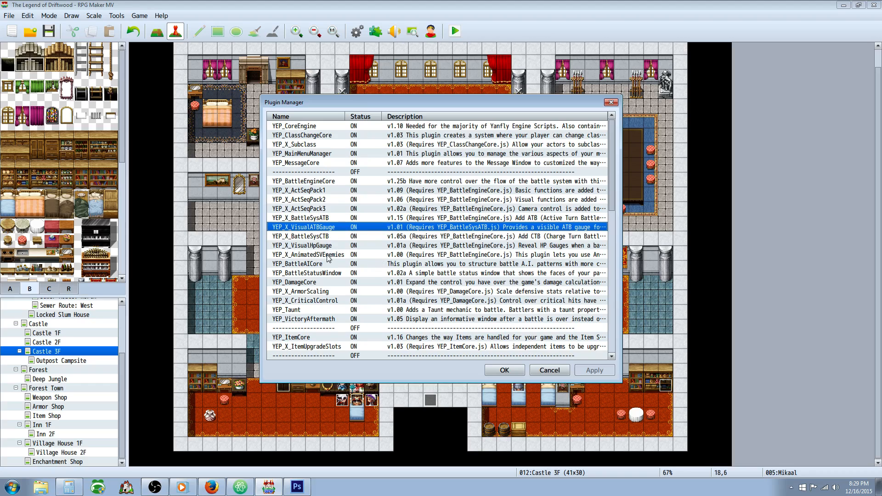
double_click(308, 254)
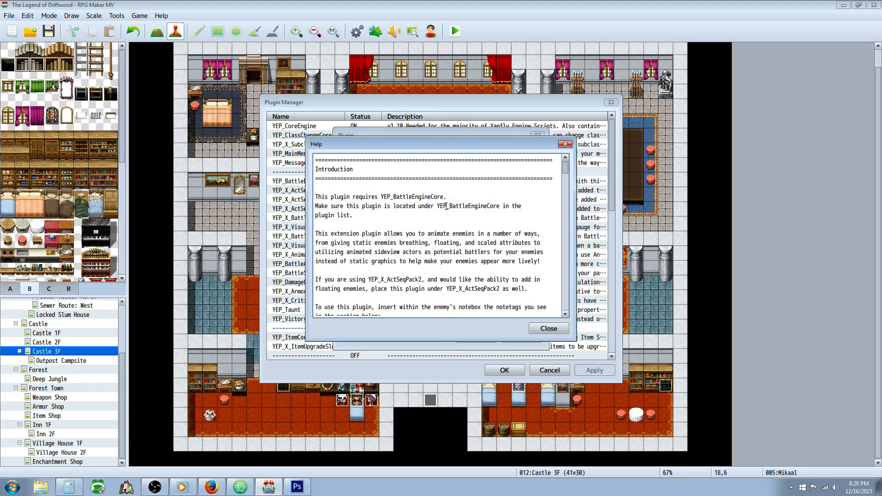
scroll("down", 3)
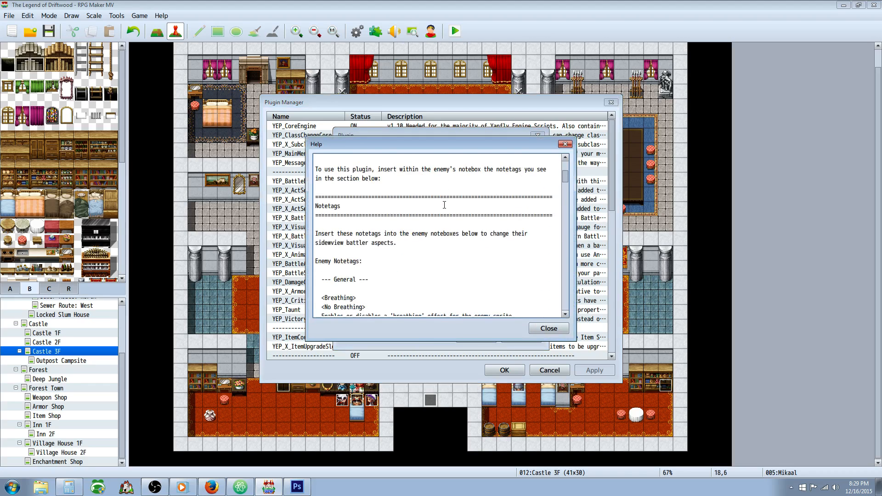
scroll("down", 3)
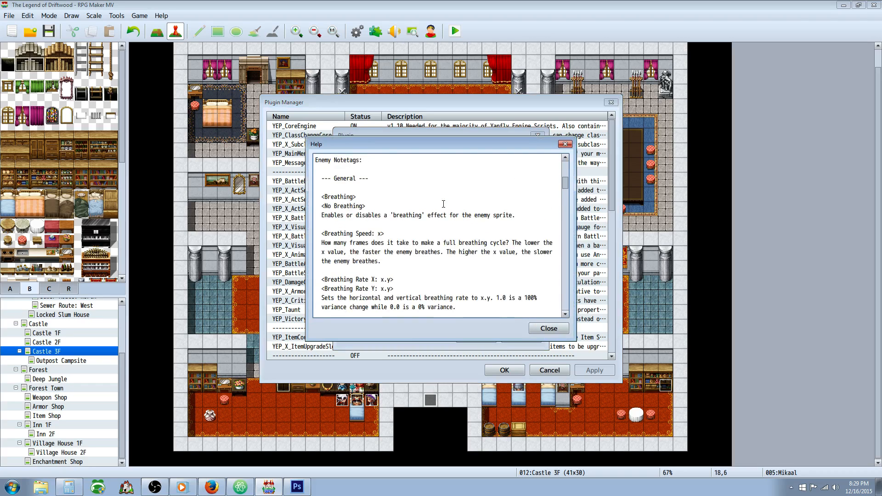
scroll("down", 3)
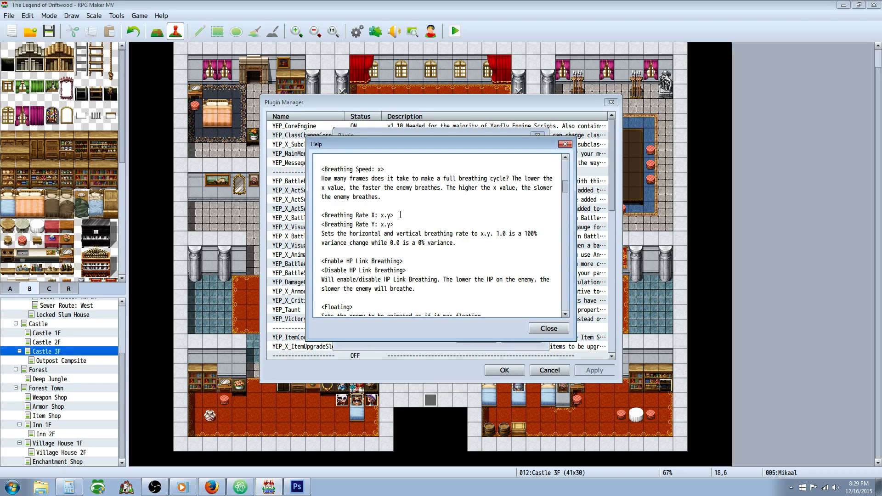
double_click(356, 215)
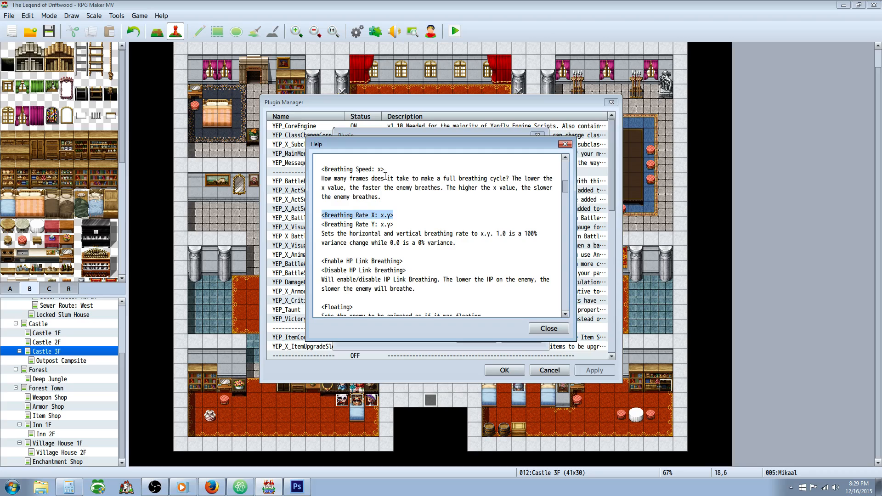
scroll("down", 3)
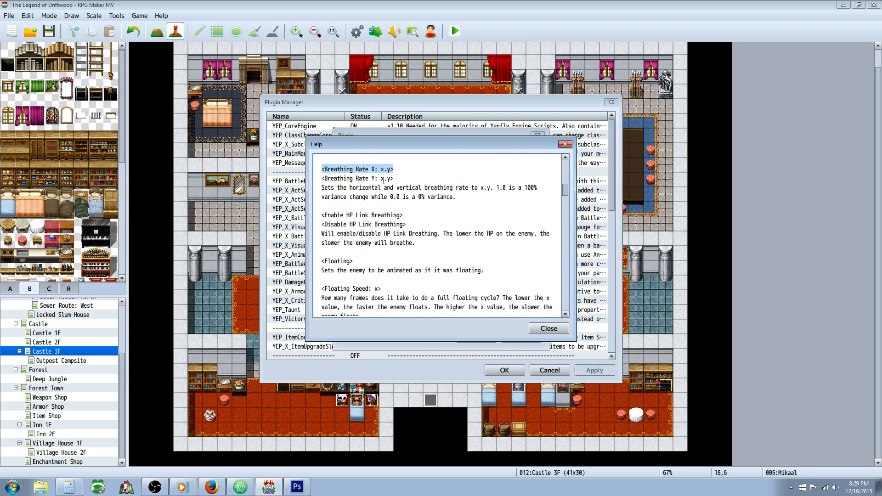
scroll("down", 3)
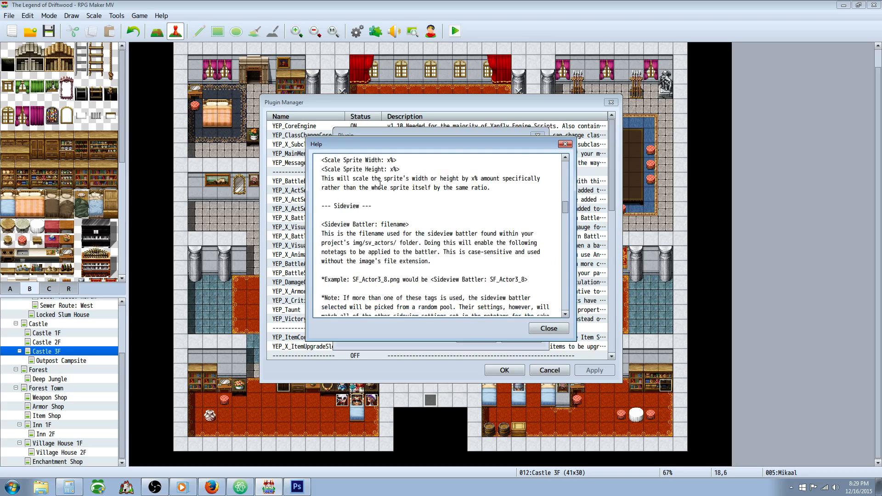
scroll("down", 3)
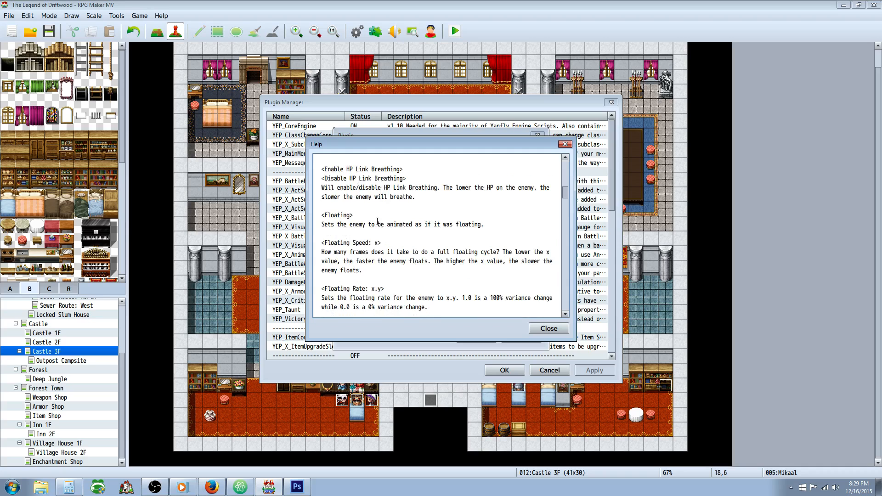
scroll("down", 3)
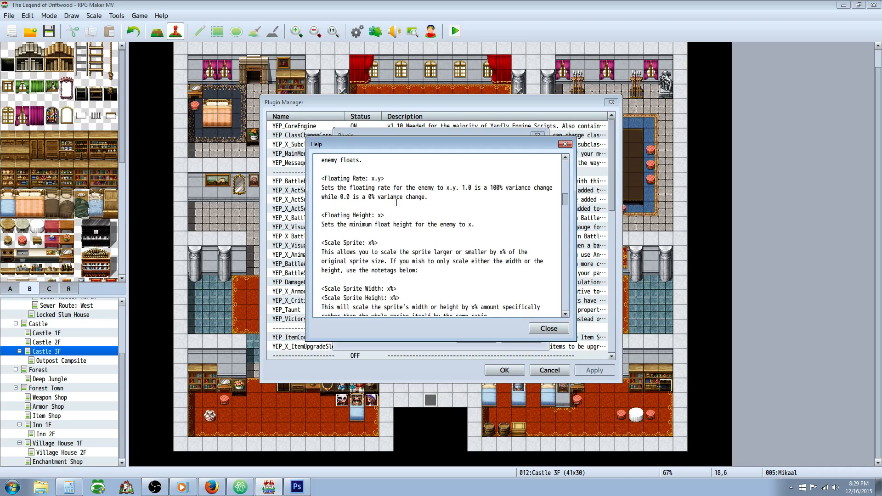
scroll("down", 3)
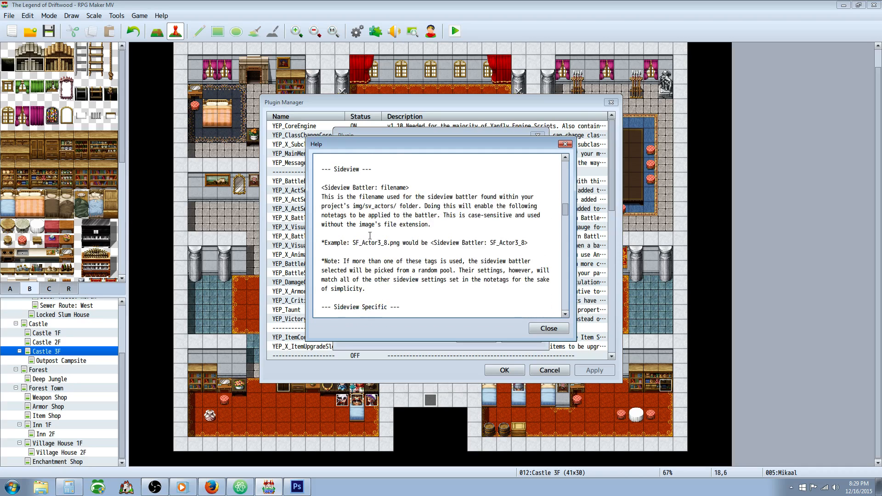
scroll("down", 3)
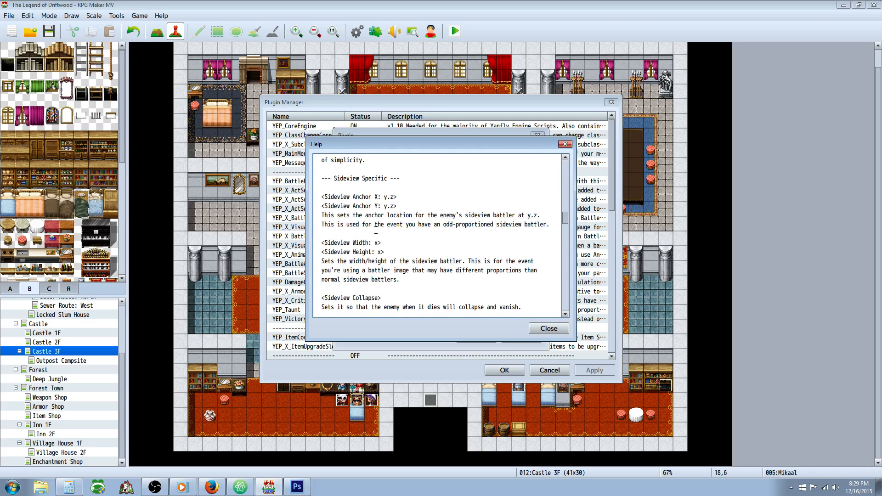
scroll("down", 3)
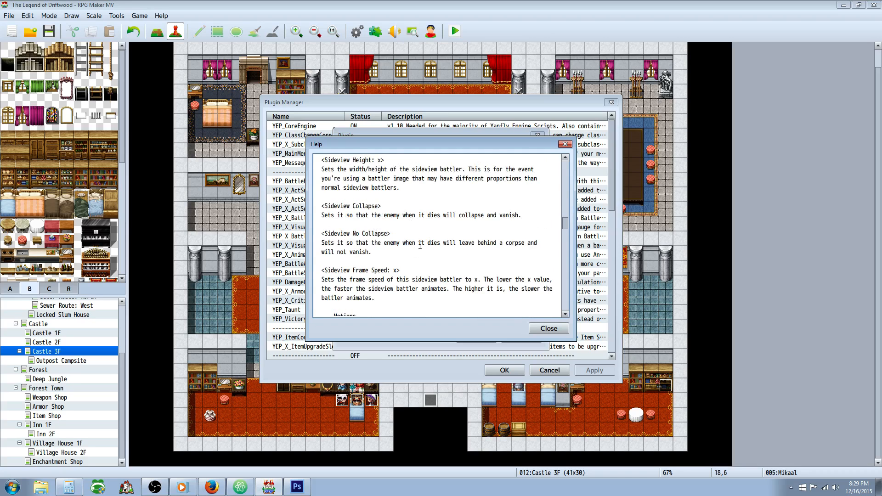
scroll("down", 3)
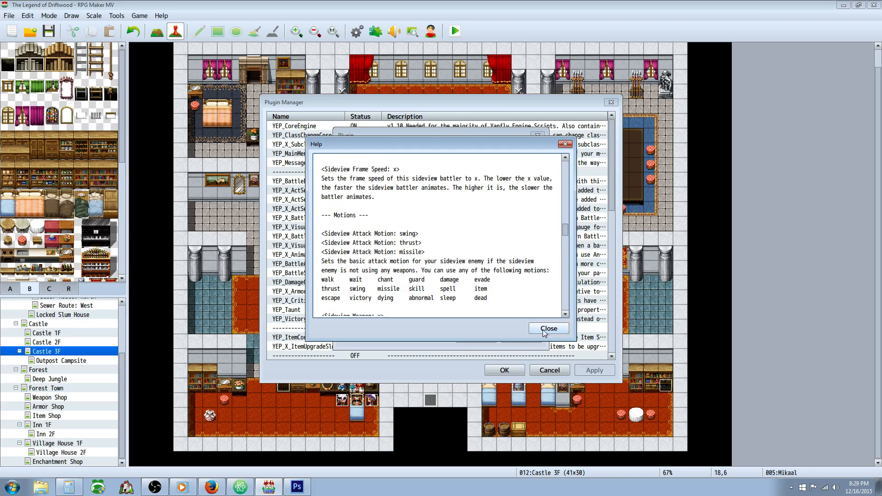
left_click(547, 328)
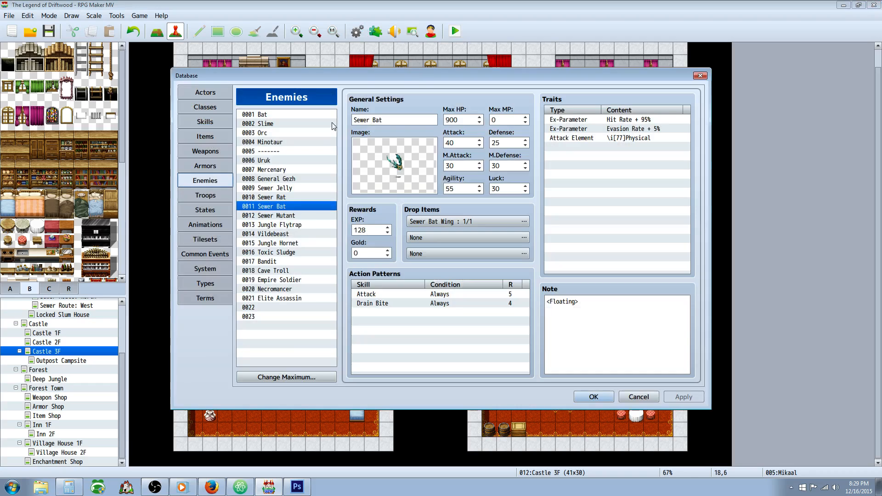
mouse_move(298, 221)
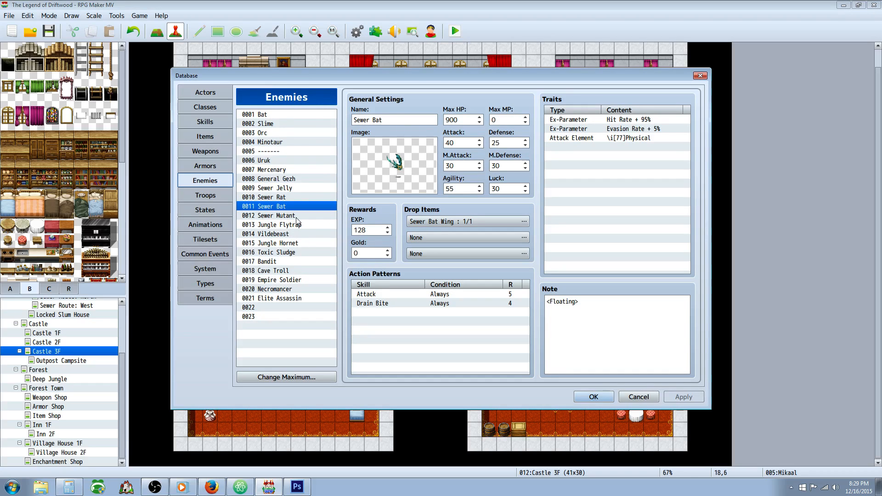
mouse_move(205, 269)
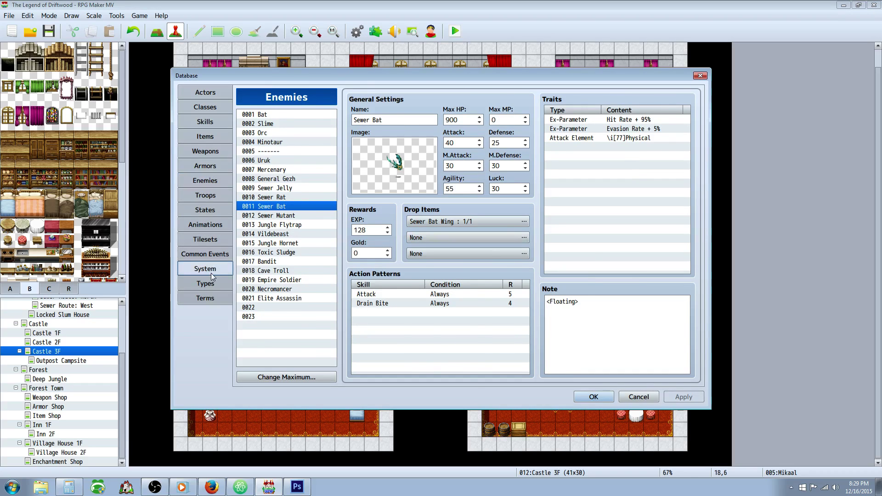
- Confirm side-view battle in the System tab, then return to the Enemies list
left_click(205, 269)
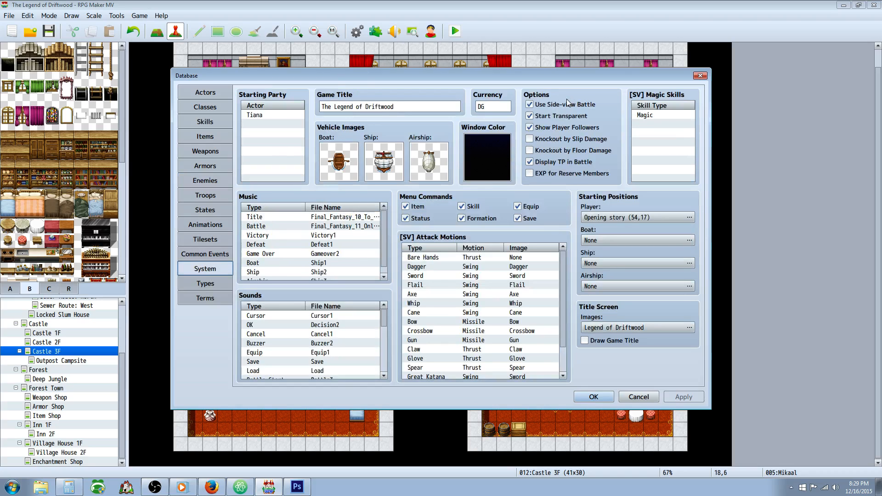
mouse_move(216, 207)
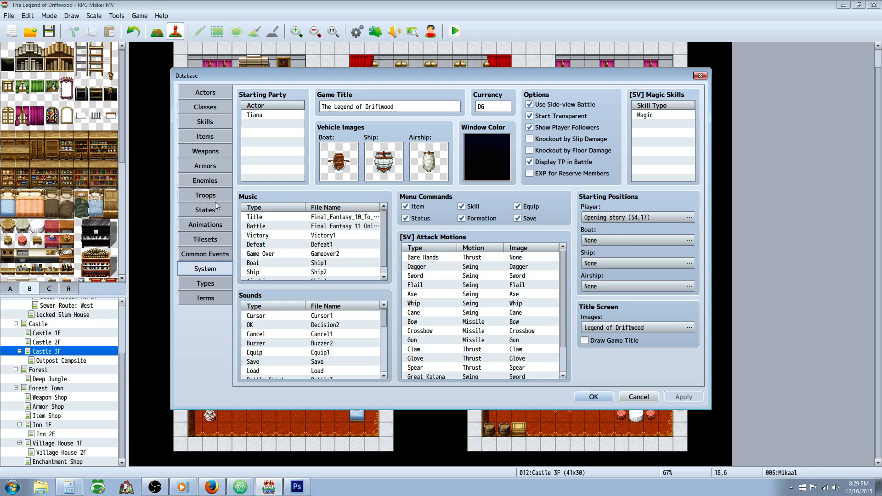
mouse_move(213, 181)
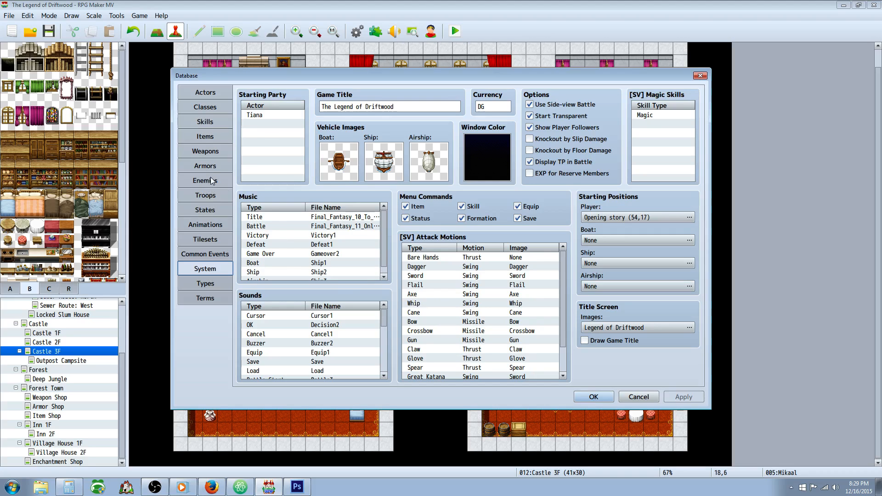
left_click(205, 181)
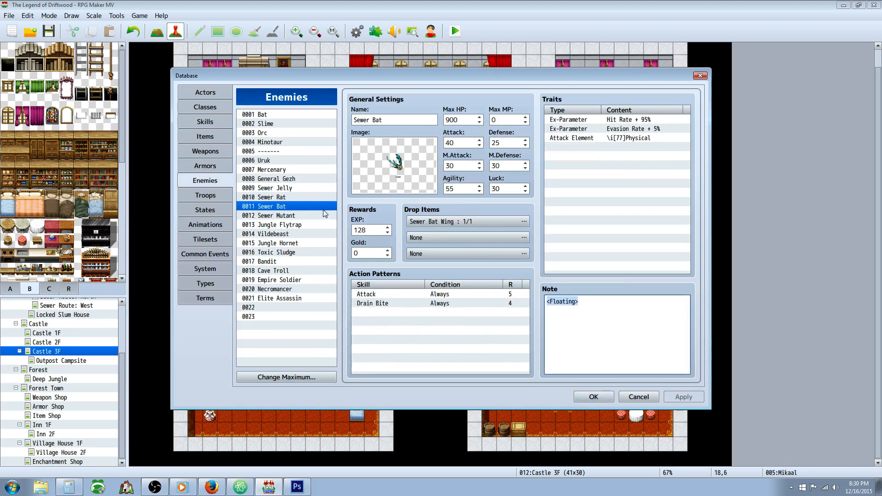
mouse_move(216, 78)
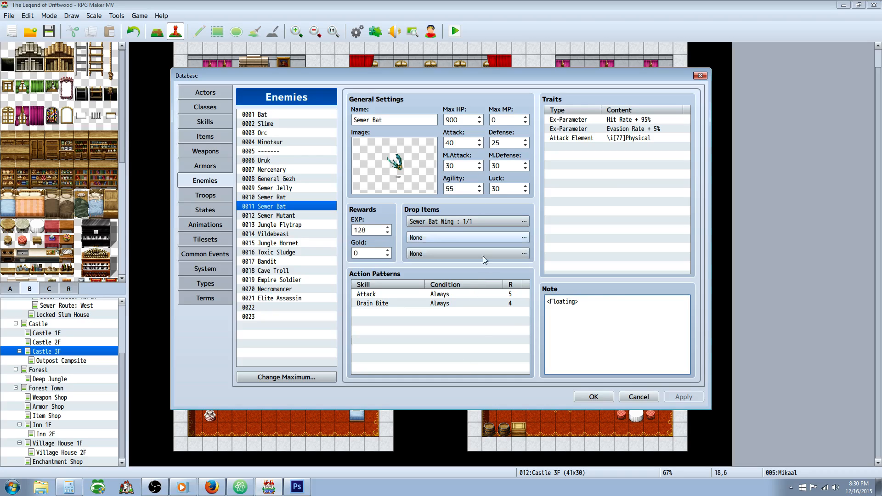
- Compare Sewer Mutant's <Scale Sprite: 65%> note with Vildebeast's 150% scale note
left_click(286, 215)
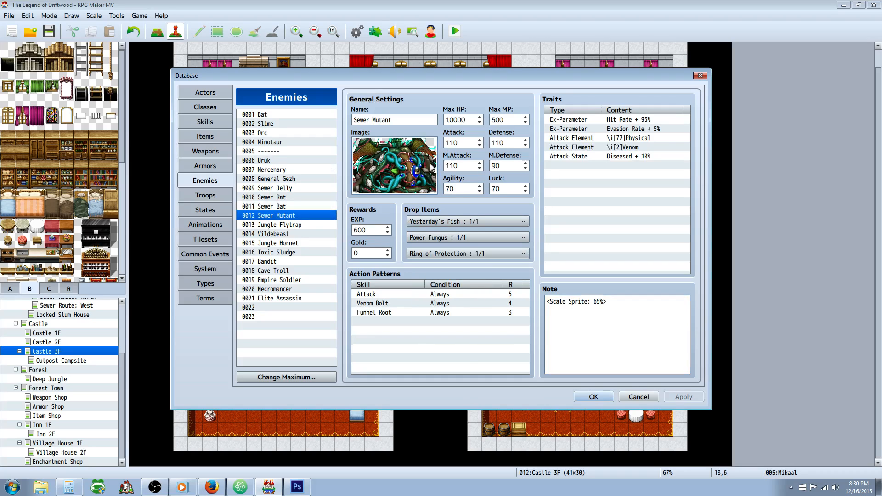
mouse_move(88, 206)
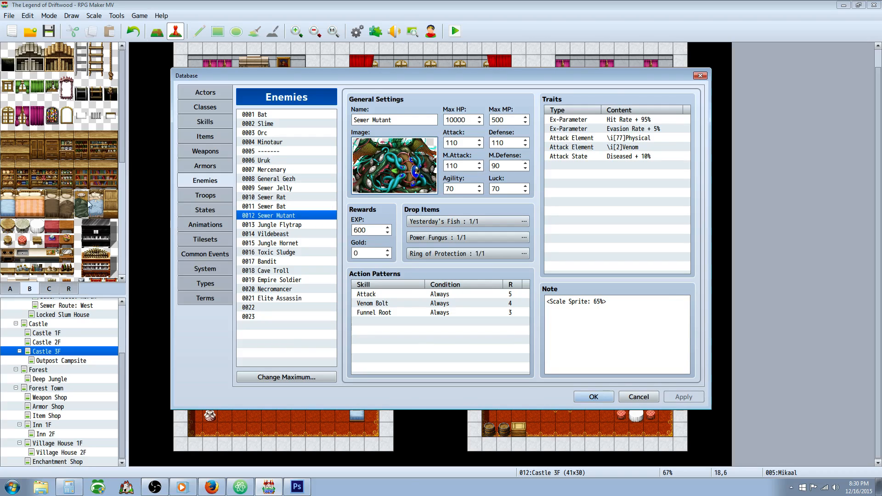
left_click(597, 301)
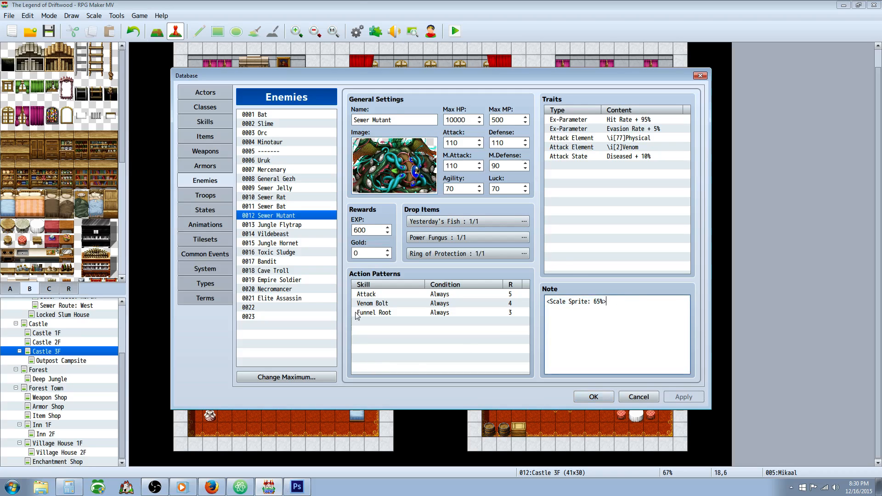
mouse_move(336, 269)
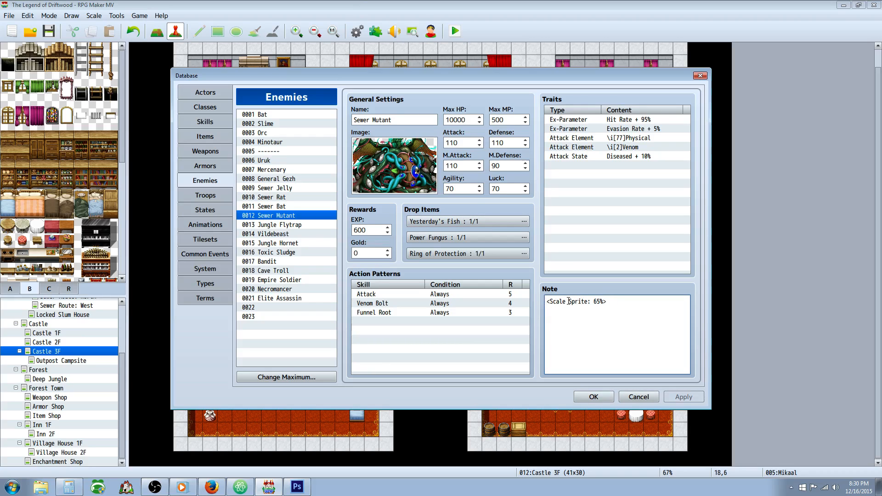
double_click(594, 301)
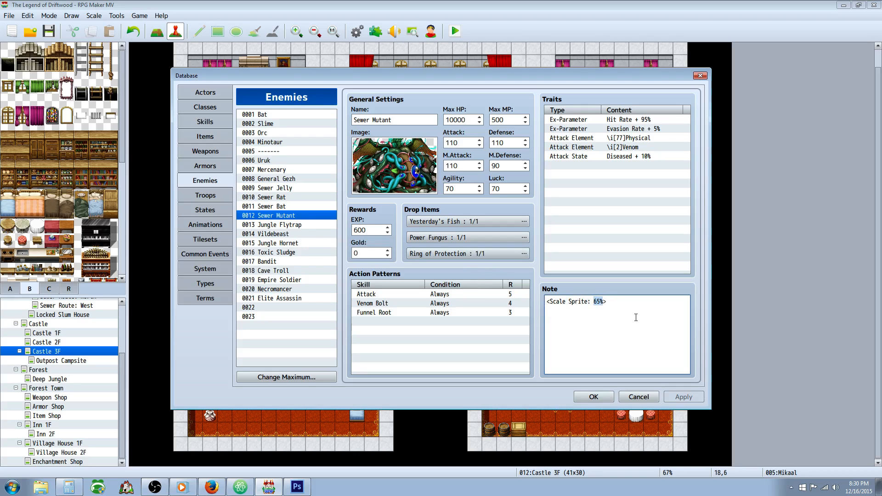
left_click(268, 234)
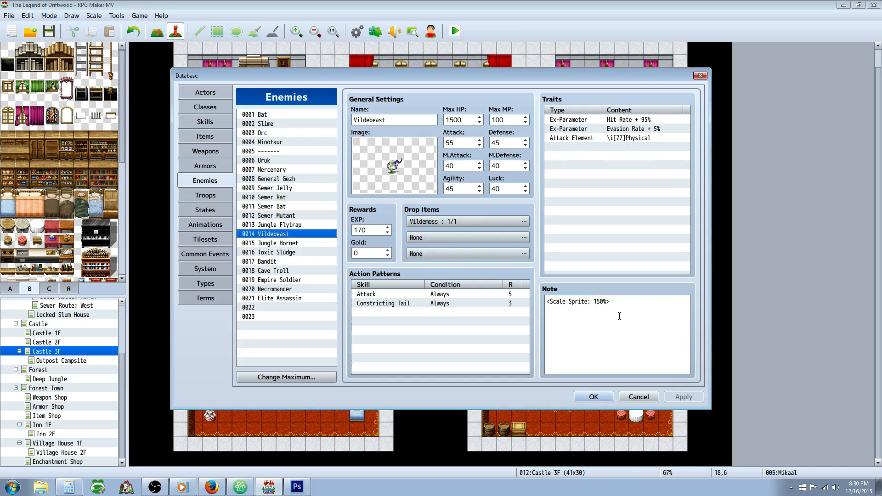
- View Toxic Sludge's and Bandit's RandomSVB battler notetags, then close the database with OK
double_click(597, 302)
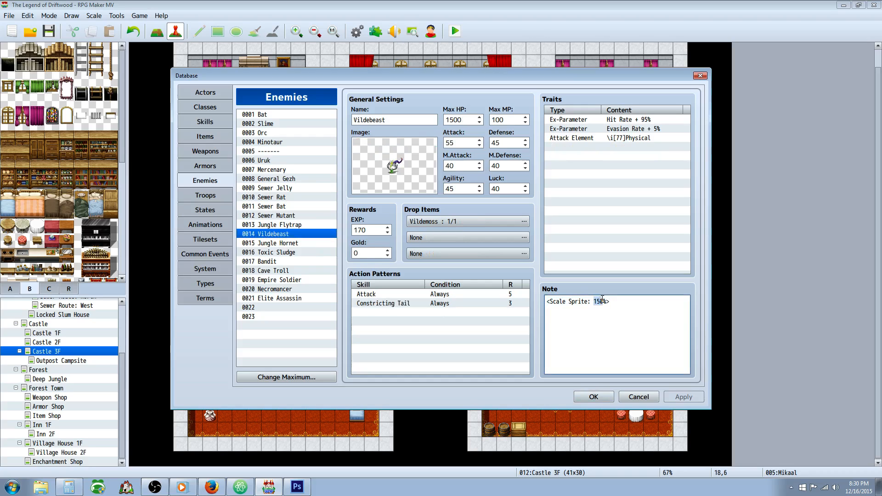
left_click(271, 252)
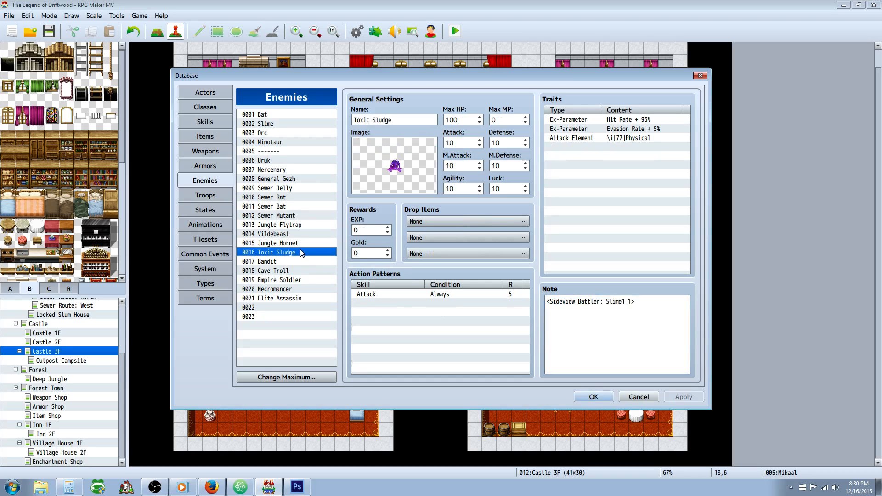
mouse_move(296, 286)
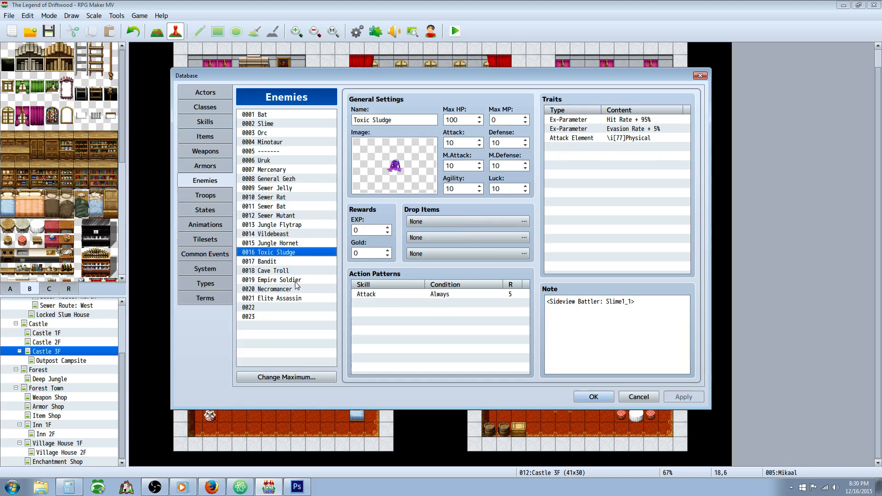
left_click(264, 261)
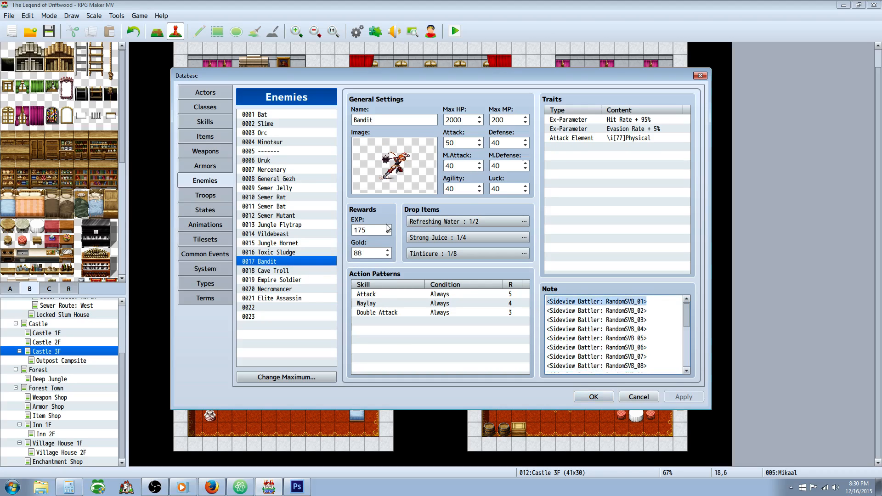
mouse_move(198, 157)
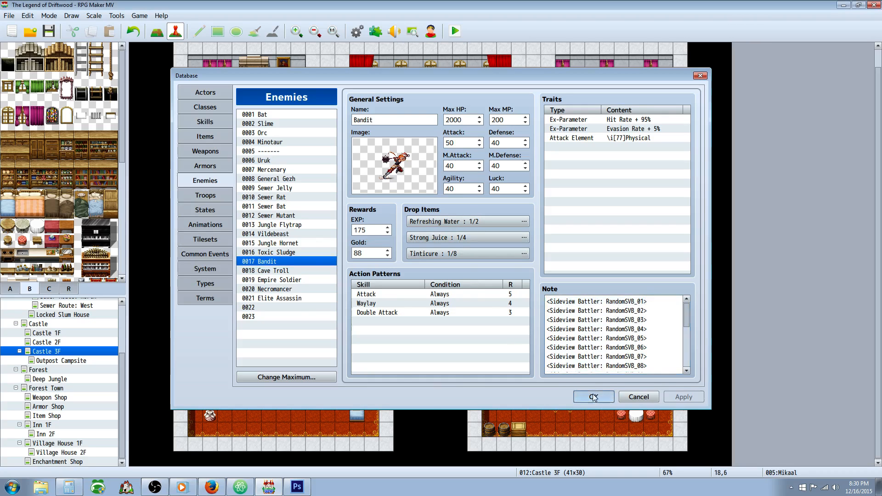
left_click(593, 397)
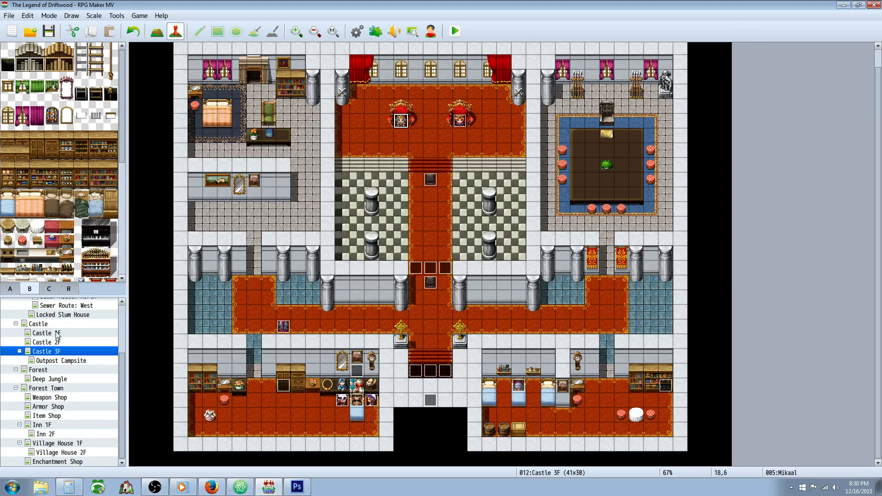
- Go to Opening story > Slum > Weapon Shop and right-click a floor tile
left_click(50, 315)
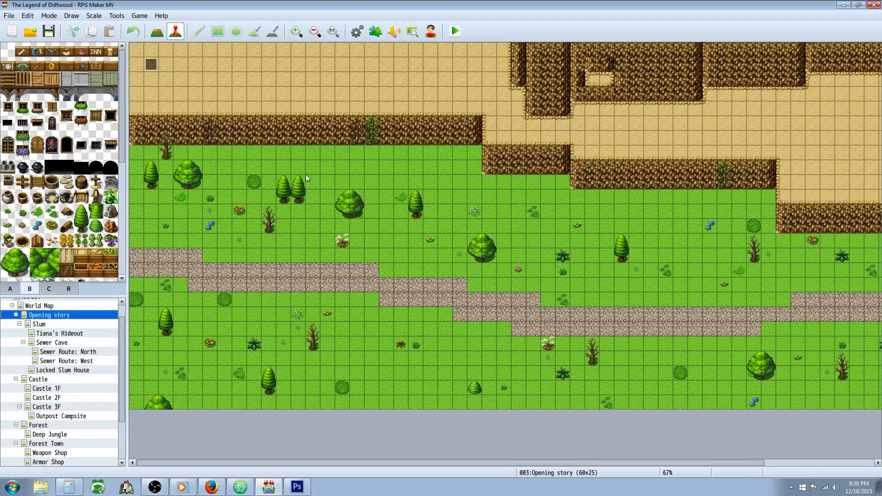
left_click(38, 324)
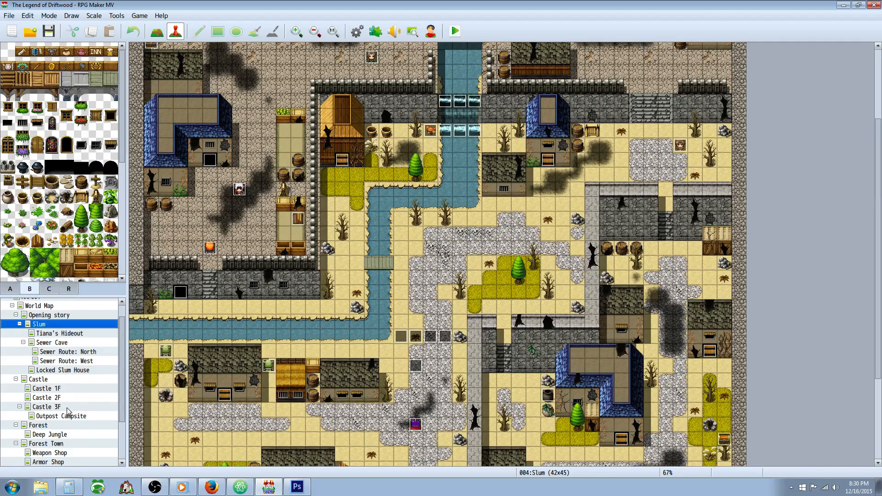
left_click(49, 416)
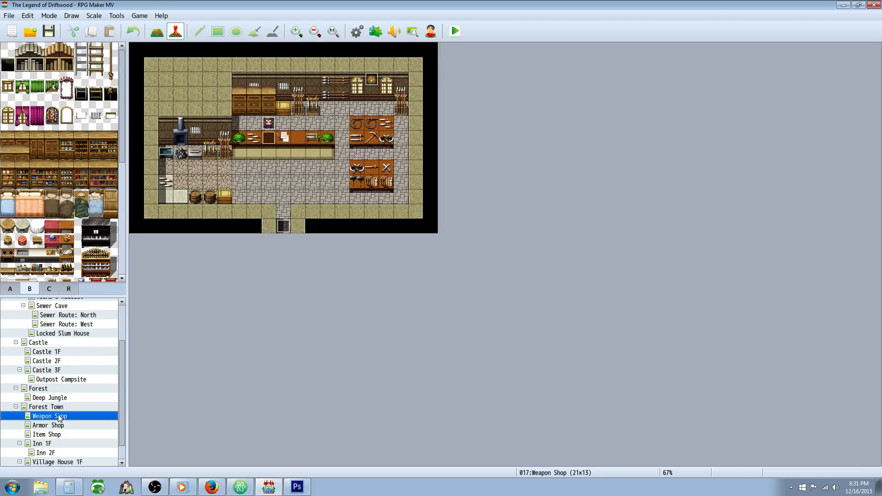
right_click(254, 179)
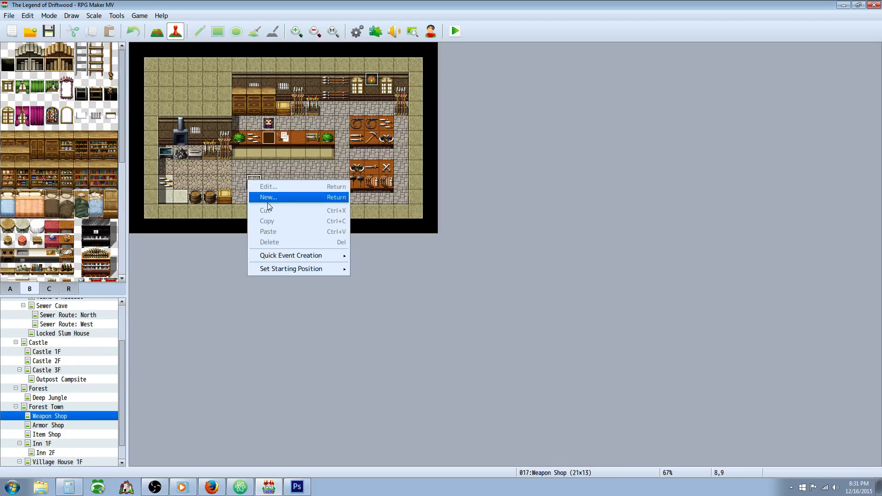
- Create an event with a character image and Battle Processing against troop Bandit*4
left_click(268, 197)
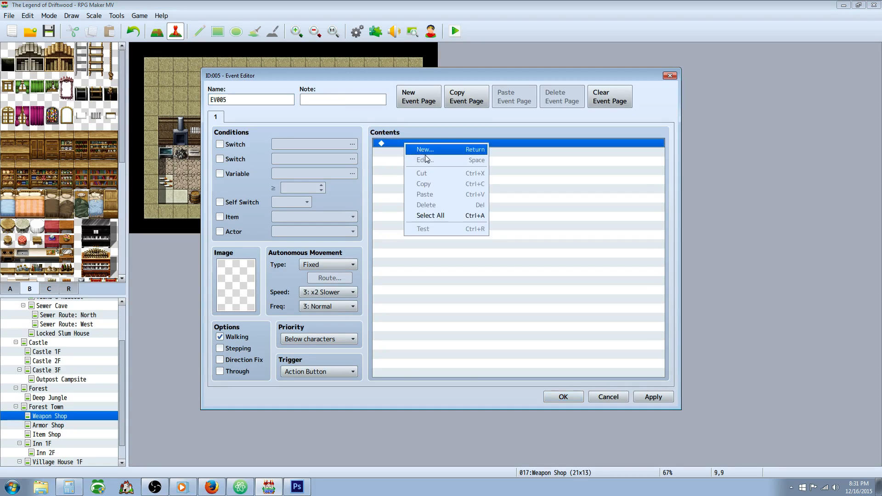
left_click(424, 149)
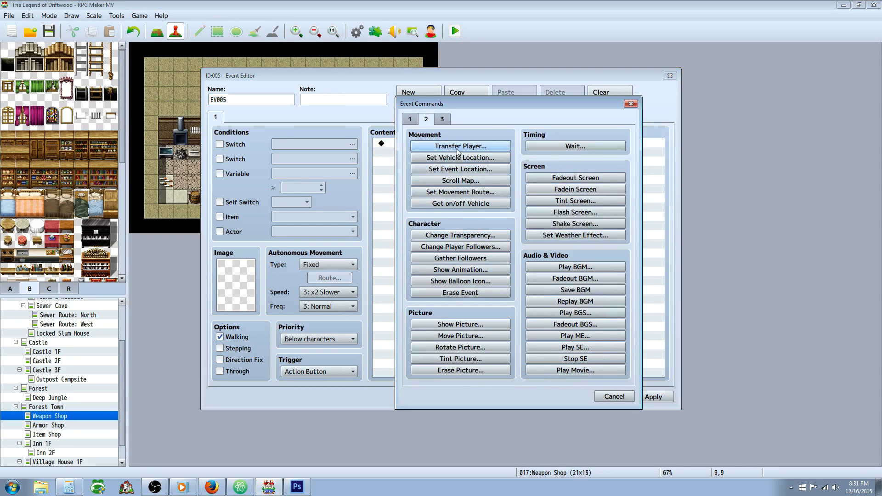
left_click(442, 118)
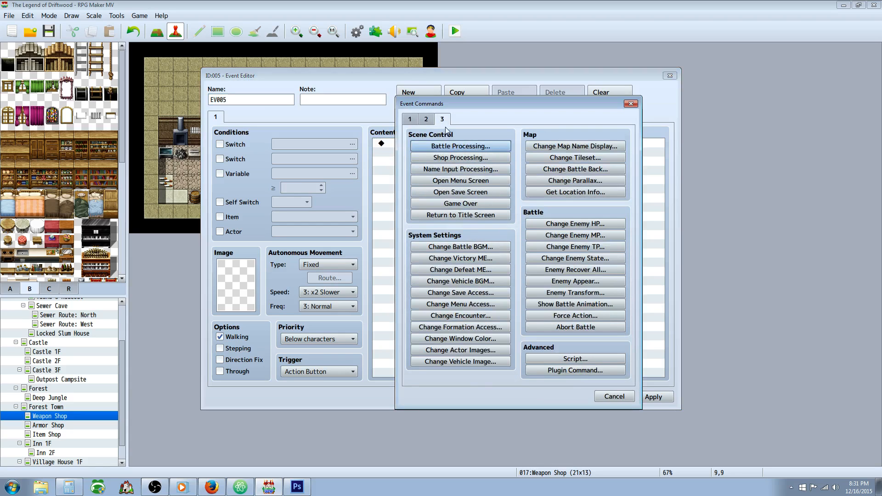
left_click(460, 146)
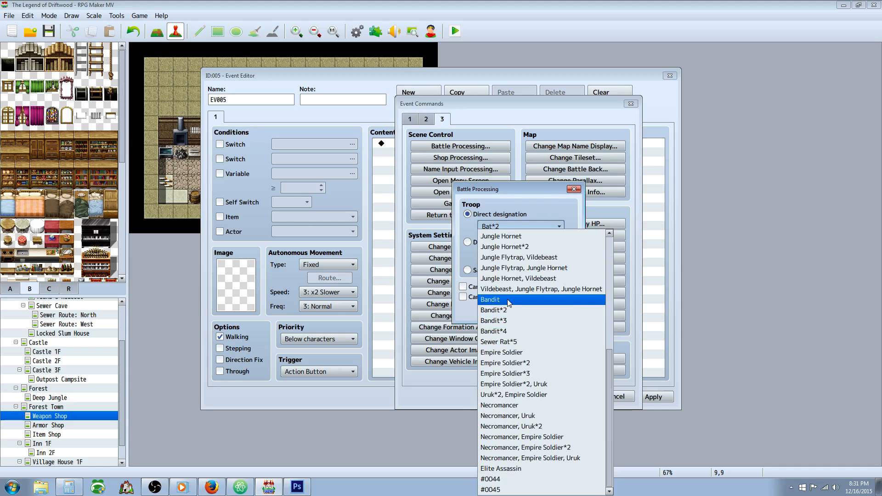
left_click(494, 330)
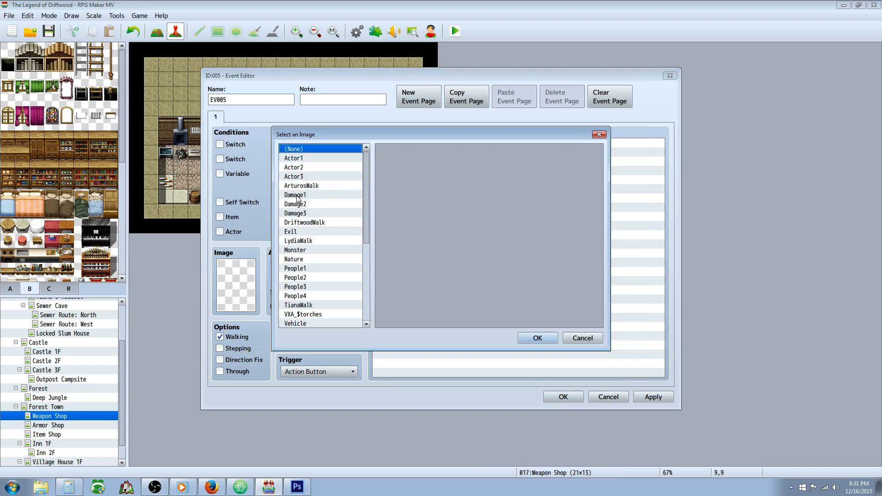
left_click(536, 338)
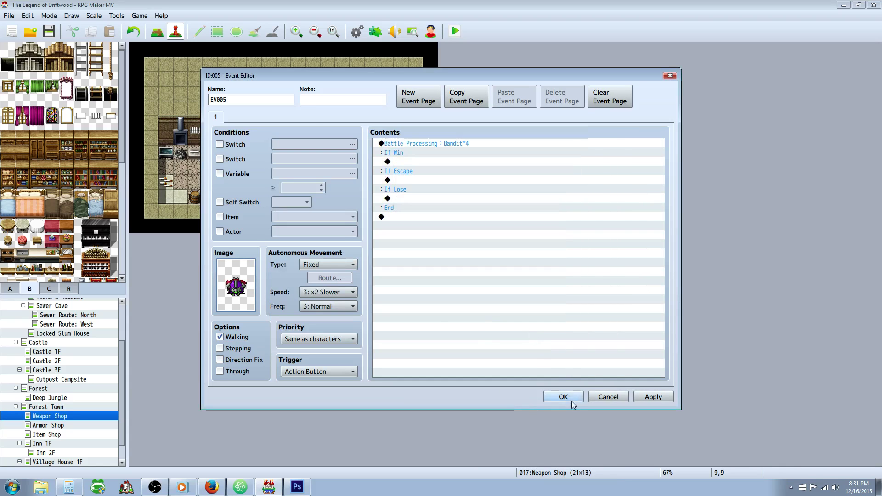
left_click(562, 396)
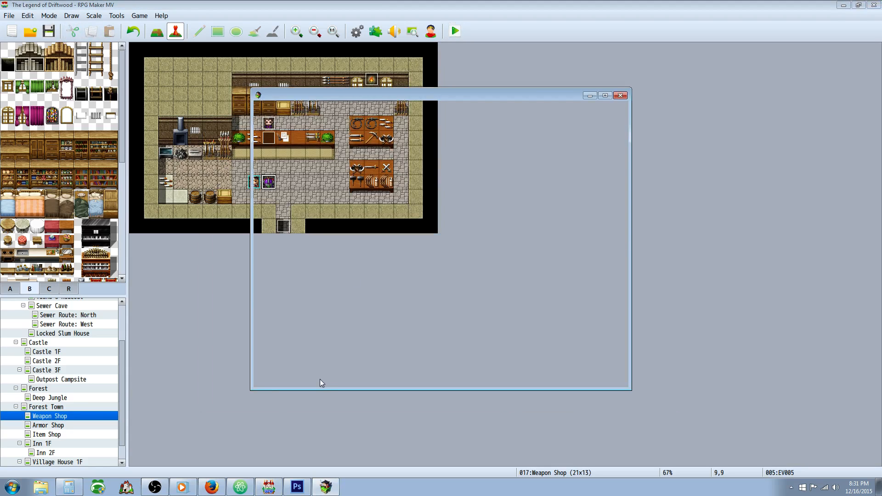
- Playtest the side-view battle against the randomized Bandit, then close the game window
left_click(454, 31)
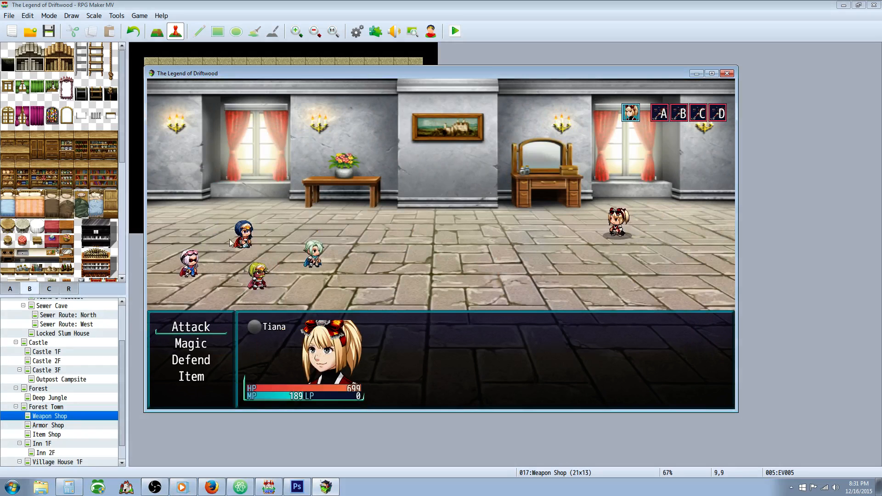
mouse_move(284, 270)
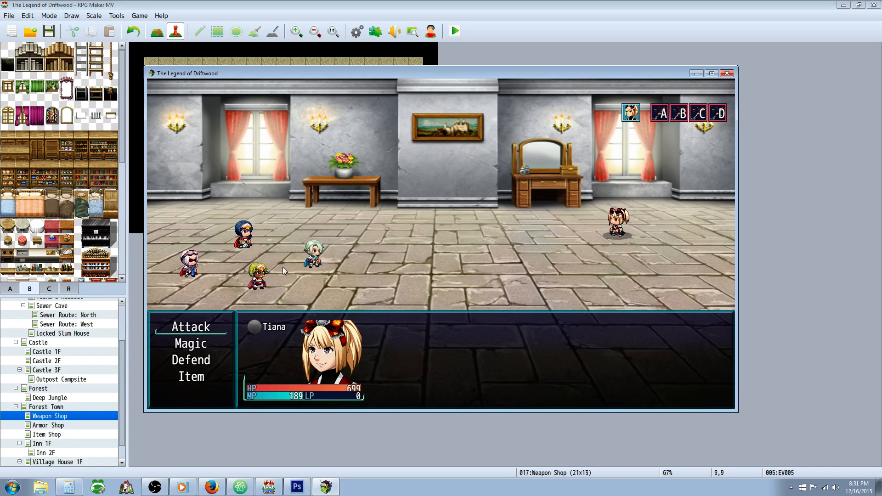
left_click(191, 326)
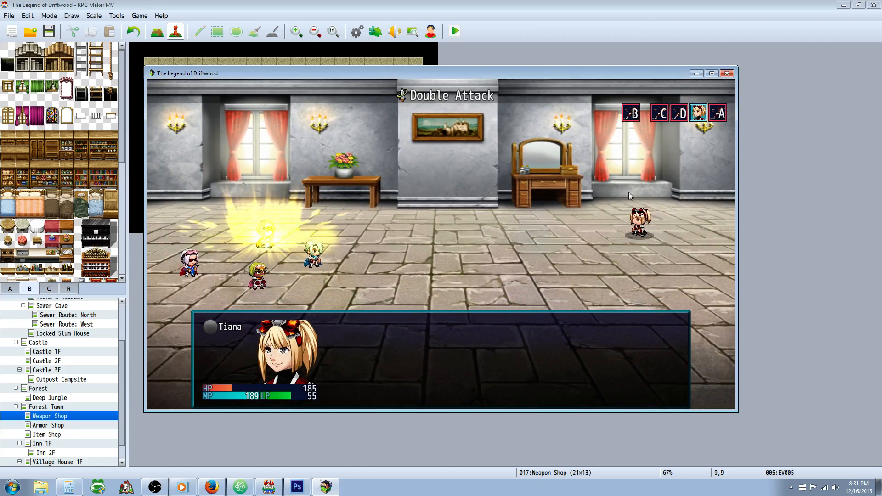
left_click(726, 73)
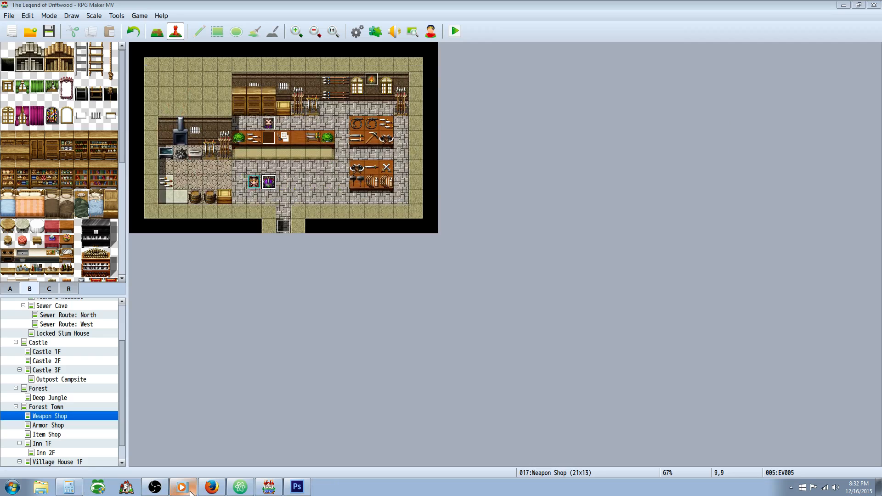
- Reopen the database on the Bandit showing its Attack, Waylay and Double Attack patterns
left_click(375, 31)
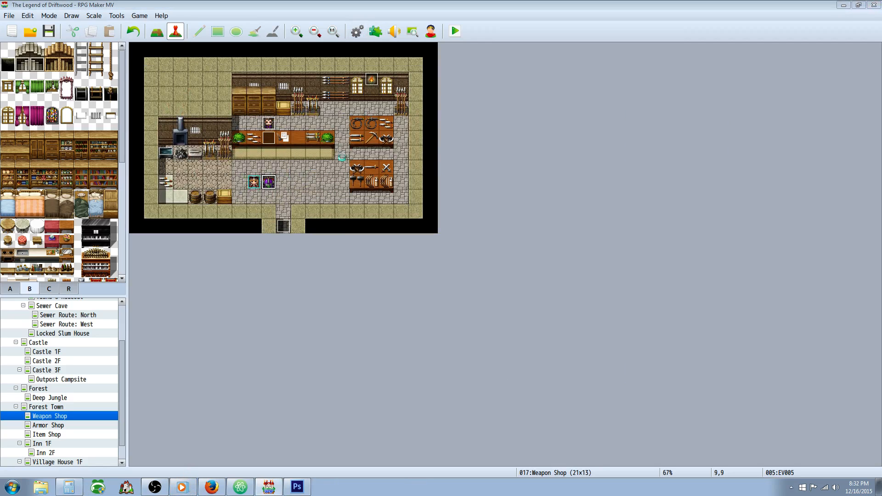
left_click(356, 31)
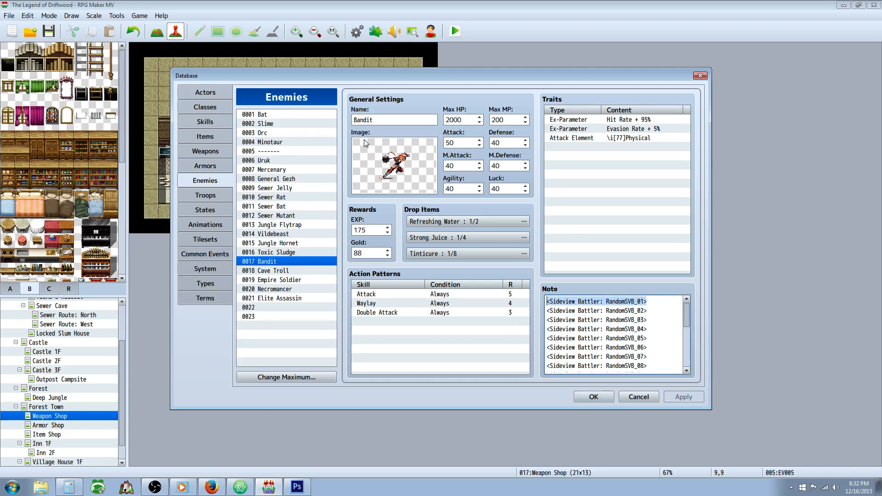
mouse_move(606, 339)
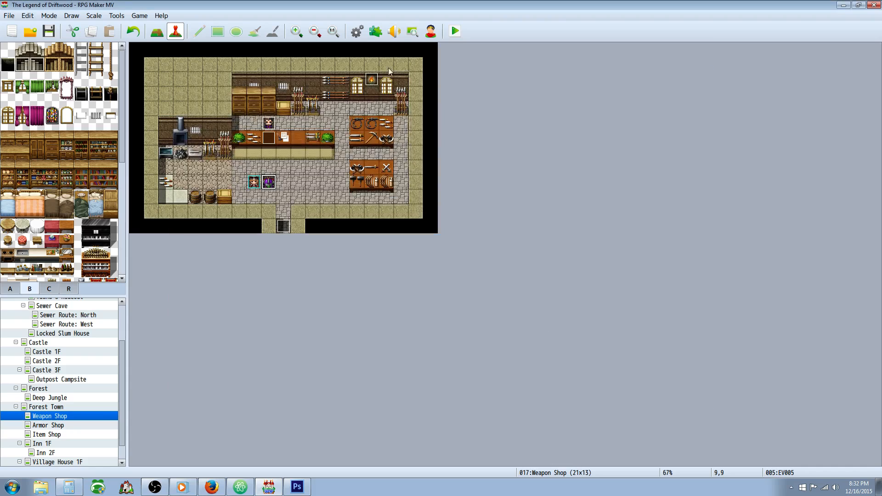
- Randomize a male character in the Character Generator and view its side-view battler sheet
left_click(430, 31)
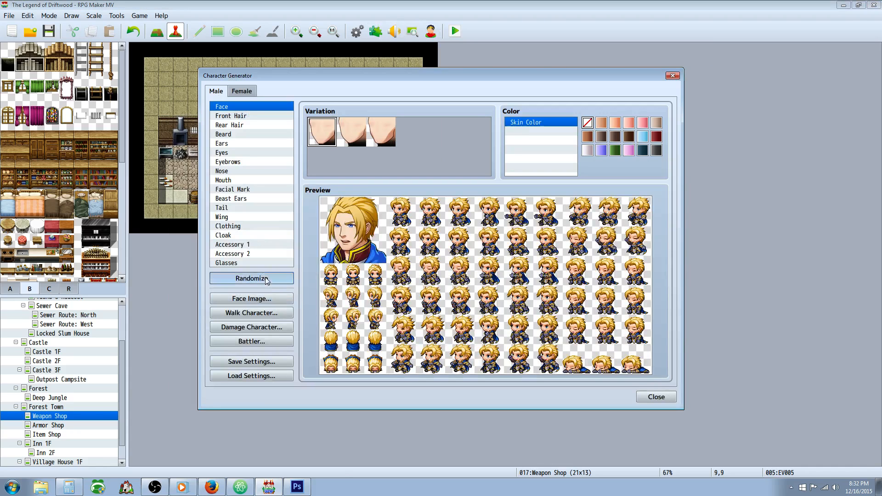
left_click(251, 278)
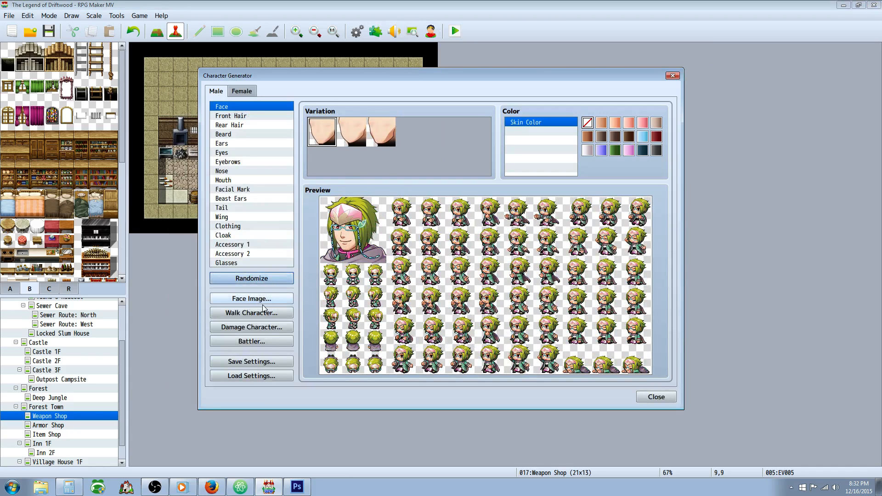
left_click(251, 341)
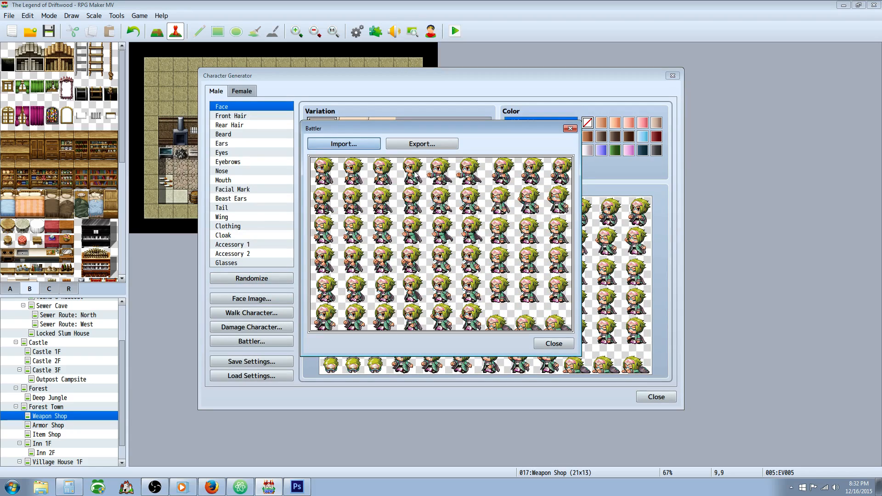
- Export the battler sheet as RandomSVB_13.png in img/sv_actors and close the generator
left_click(421, 144)
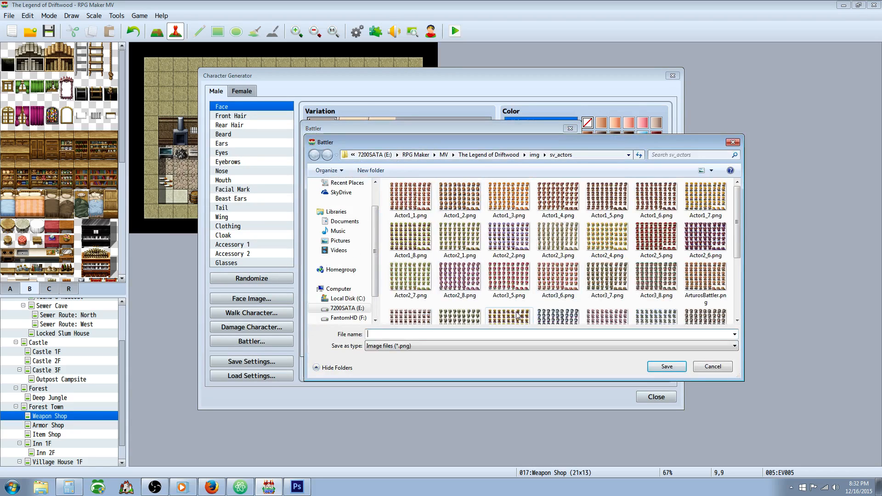
type("ran")
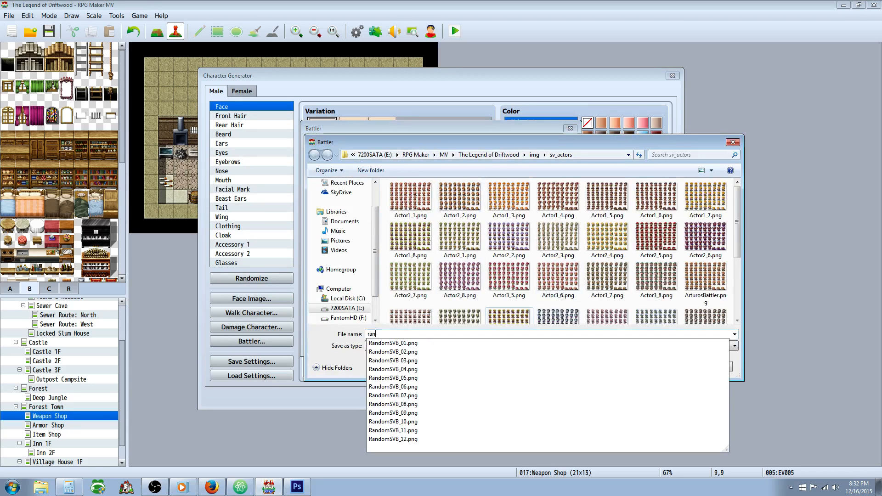
left_click(393, 439)
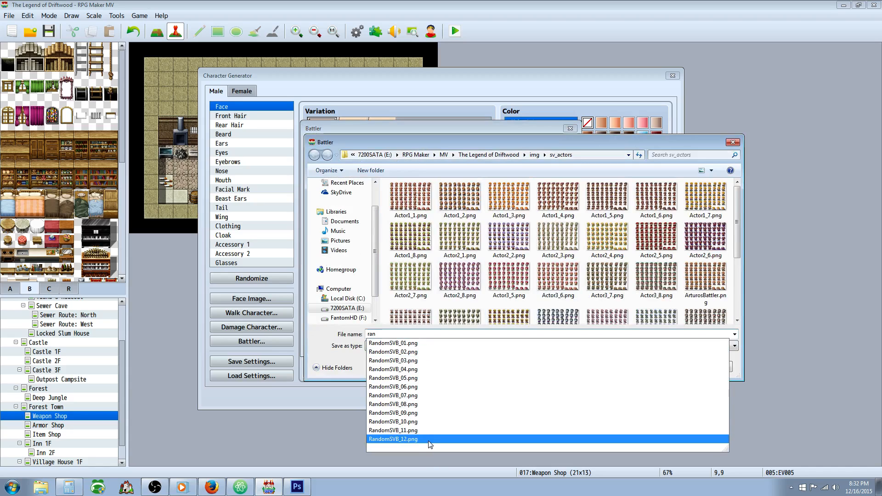
mouse_move(419, 444)
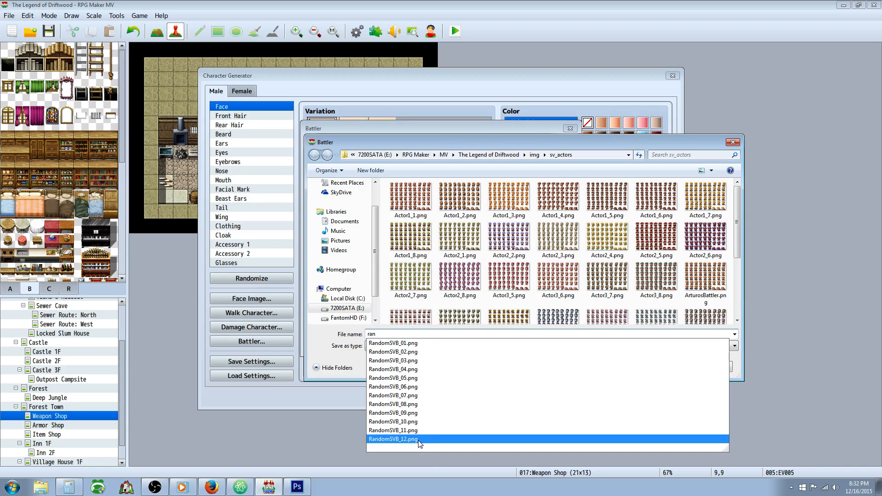
left_click(392, 439)
type("RandomSVB_13.png")
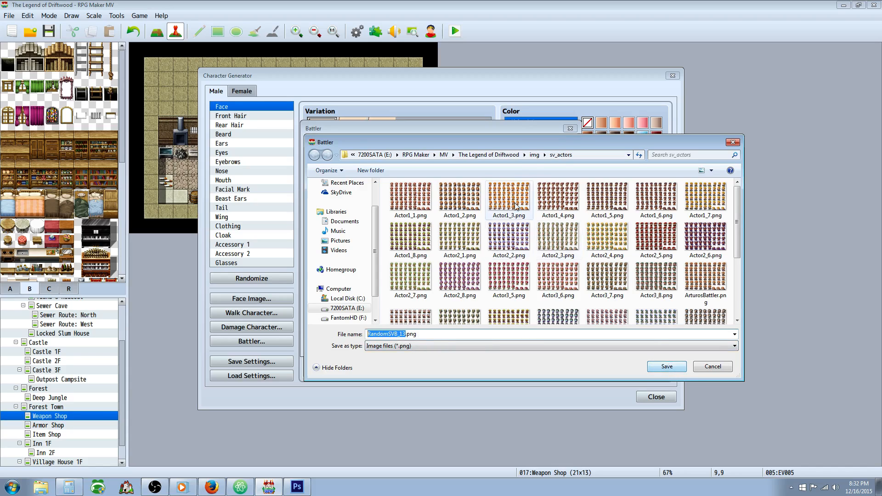
left_click(459, 275)
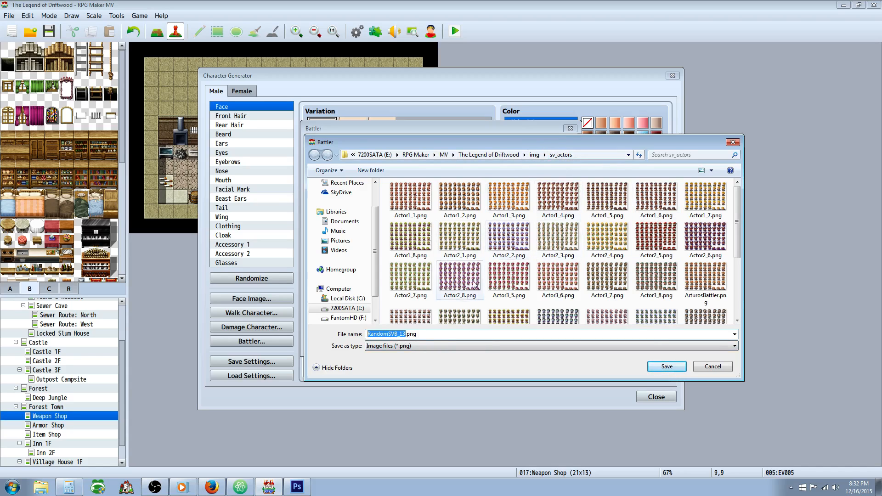
mouse_move(454, 299)
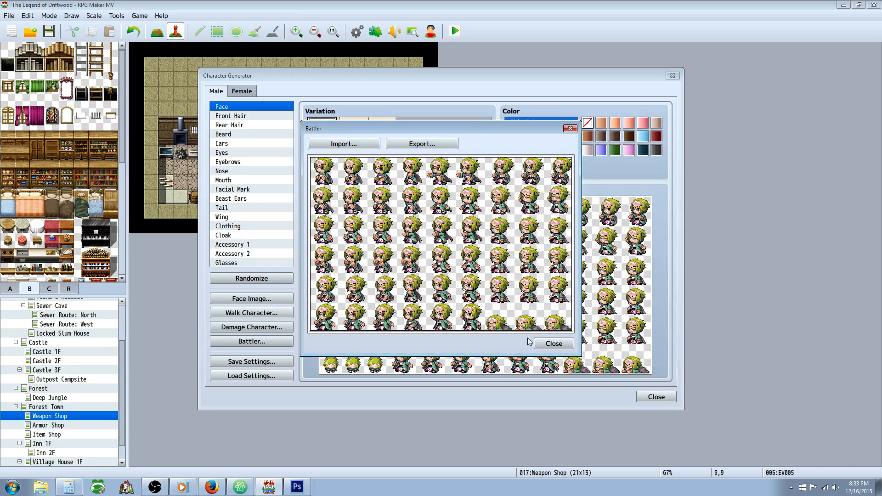
left_click(656, 396)
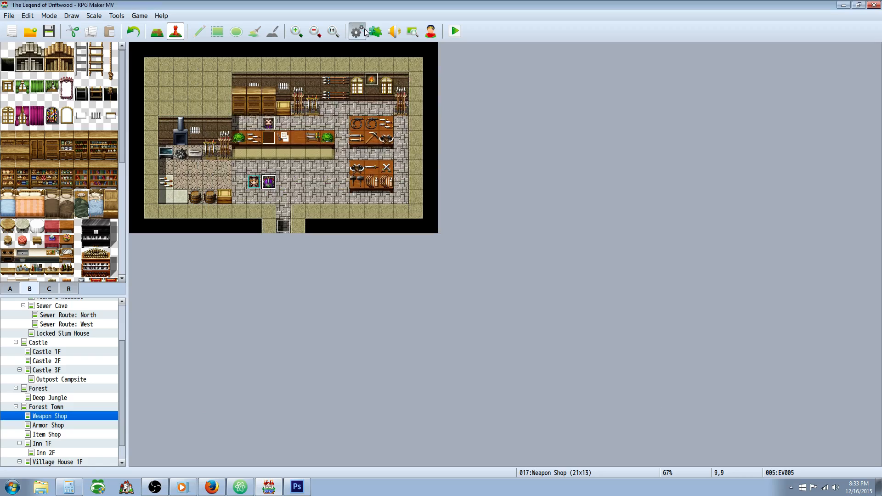
- Set the Bandit enemy's battler image to Actor1_6 in the database
left_click(356, 30)
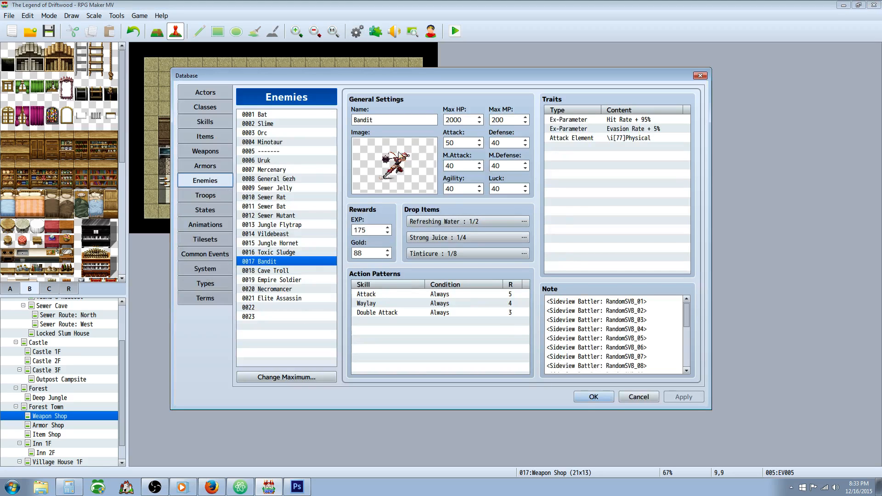
left_click(393, 164)
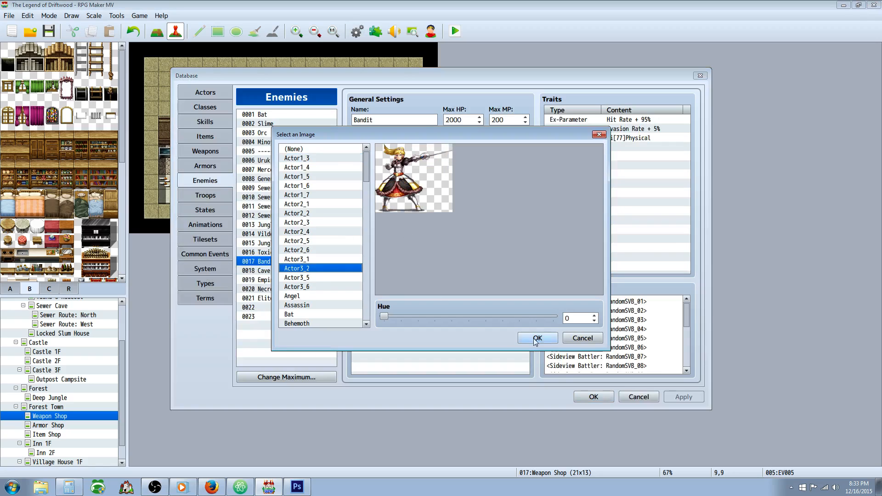
left_click(536, 338)
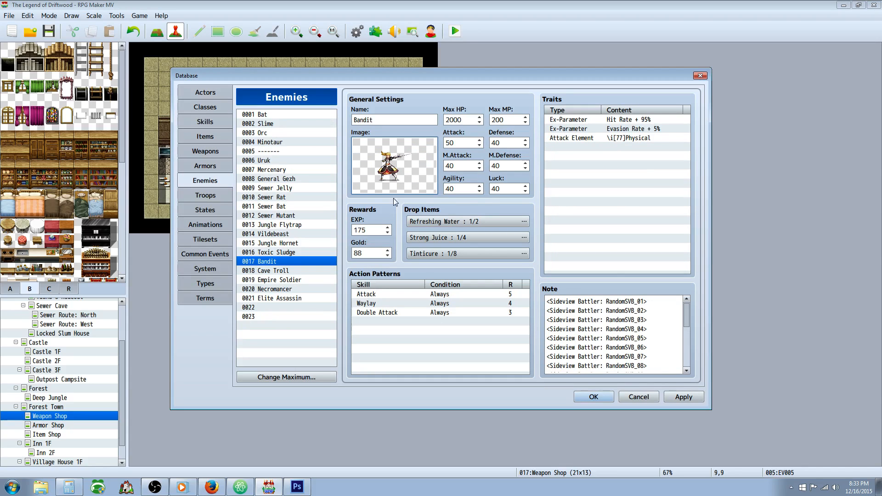
left_click(394, 165)
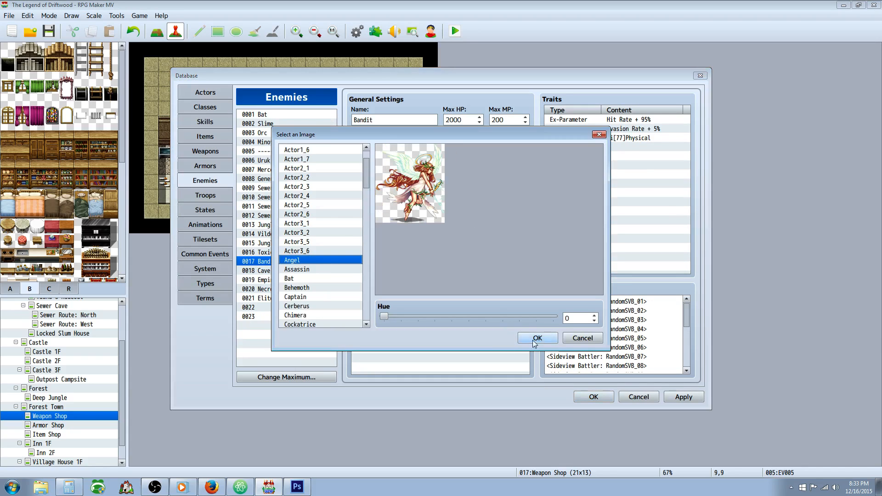
left_click(296, 150)
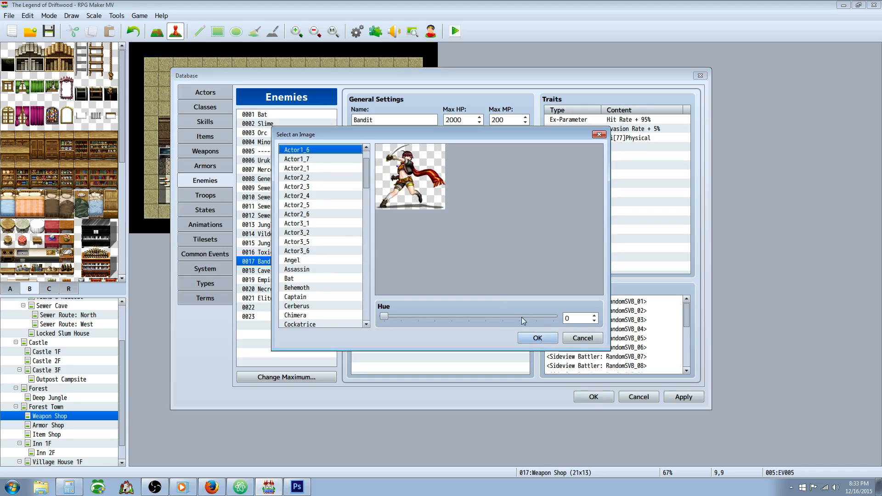
left_click(536, 338)
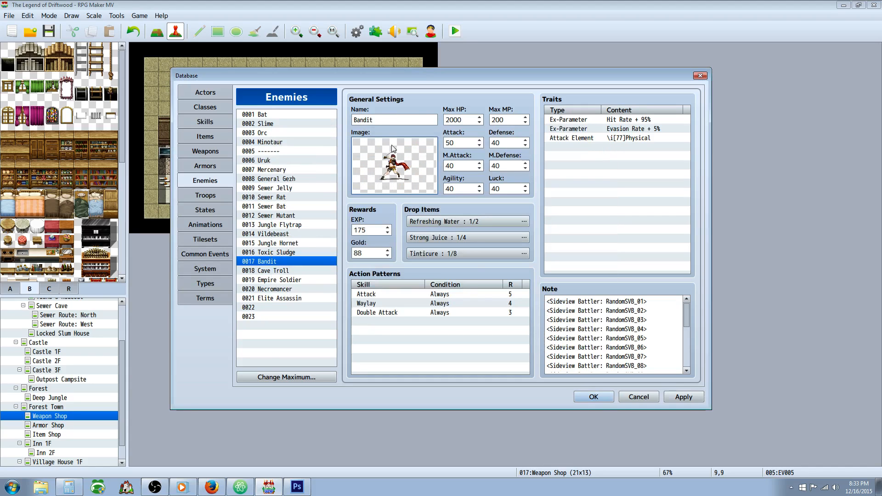
mouse_move(399, 163)
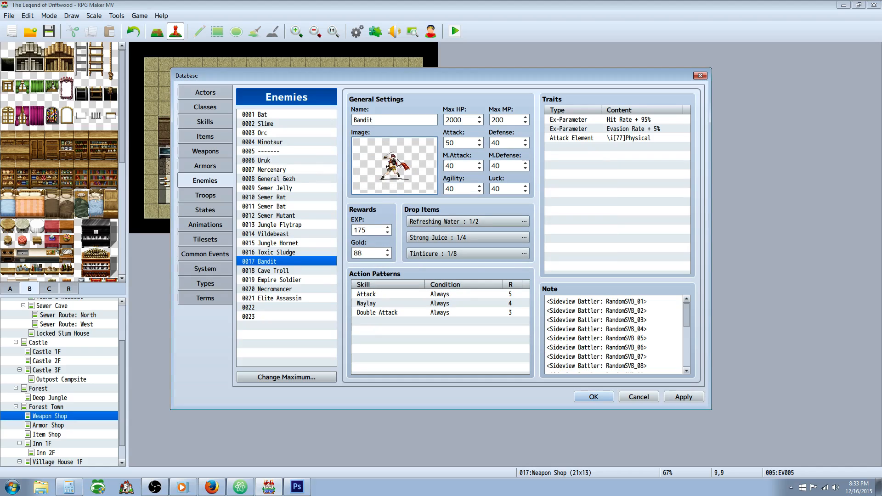
- Add <Sideview Battler: RandomSVB_13> after RandomSVB_12 in the Bandit's note, checking the weapon tags
scroll("down", 3)
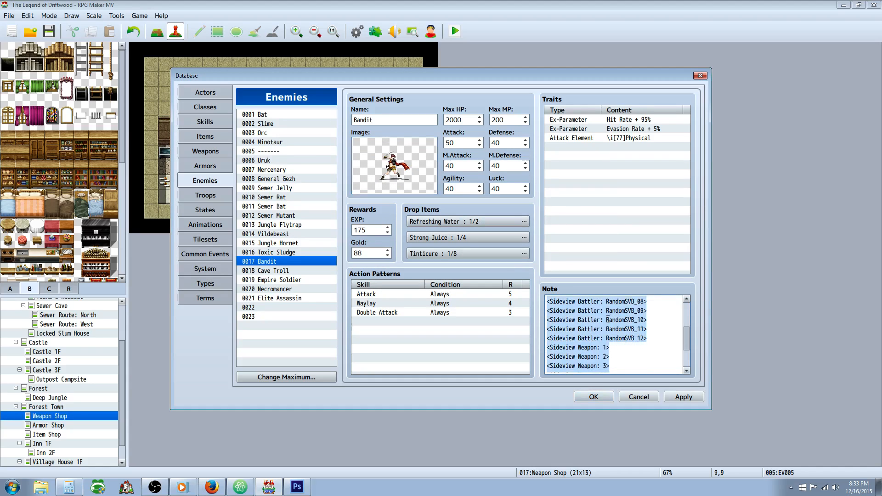
scroll("down", 3)
type("<Sideview Battler: RandomSVB_13")
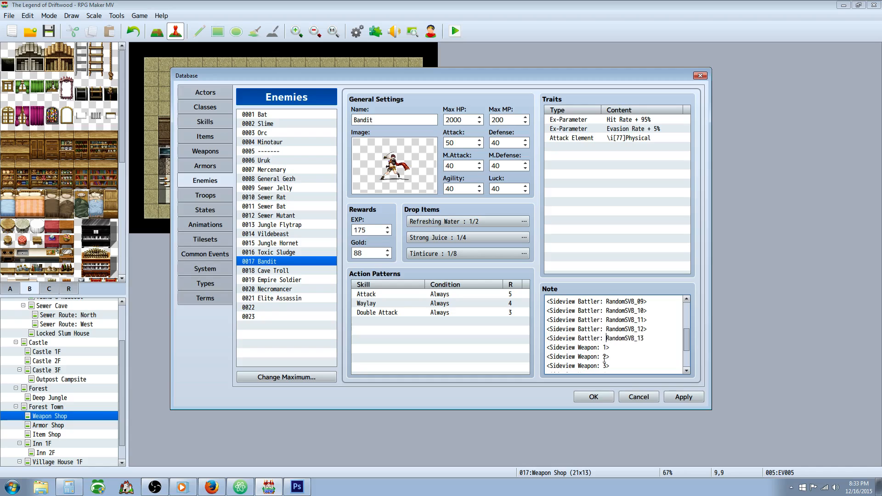
double_click(623, 338)
type(">")
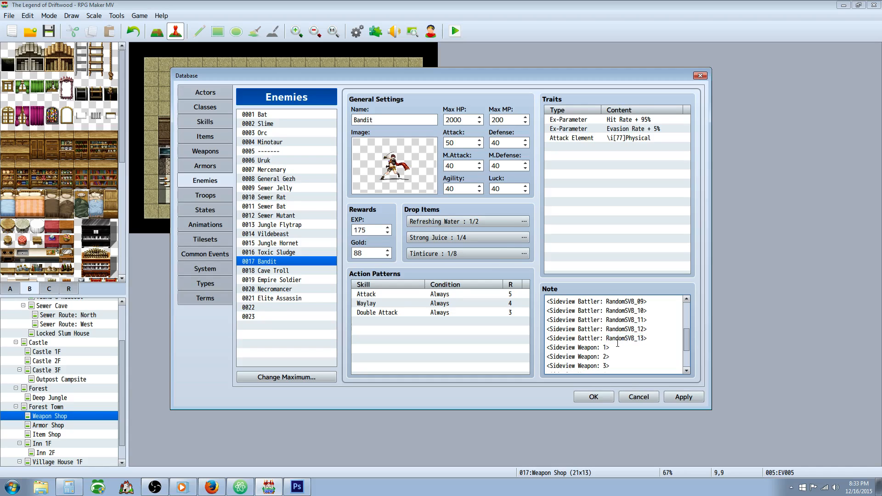
left_click(646, 337)
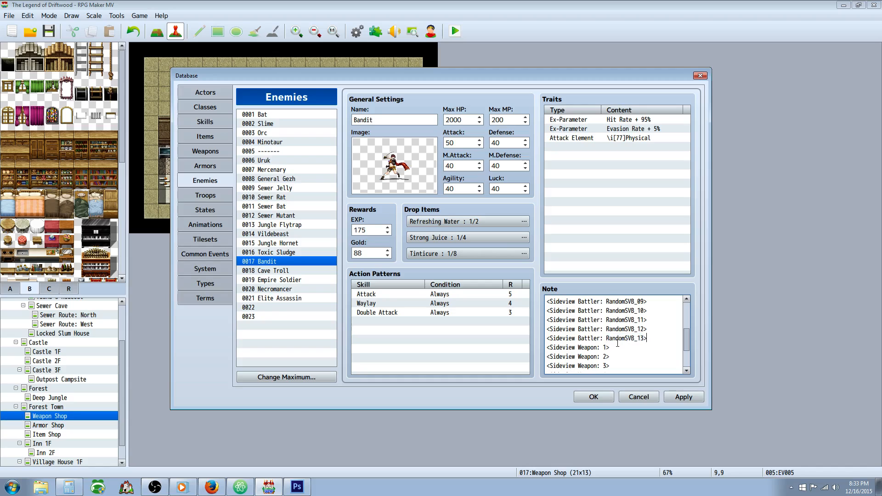
mouse_move(466, 159)
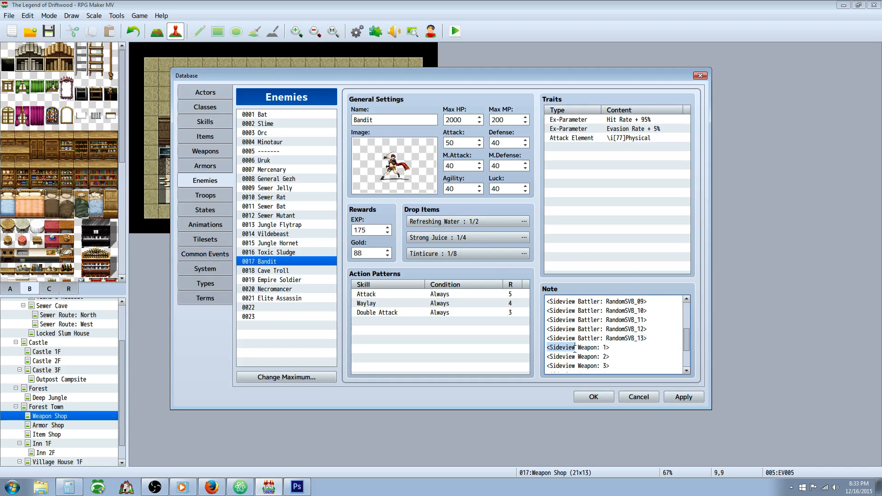
scroll("down", 3)
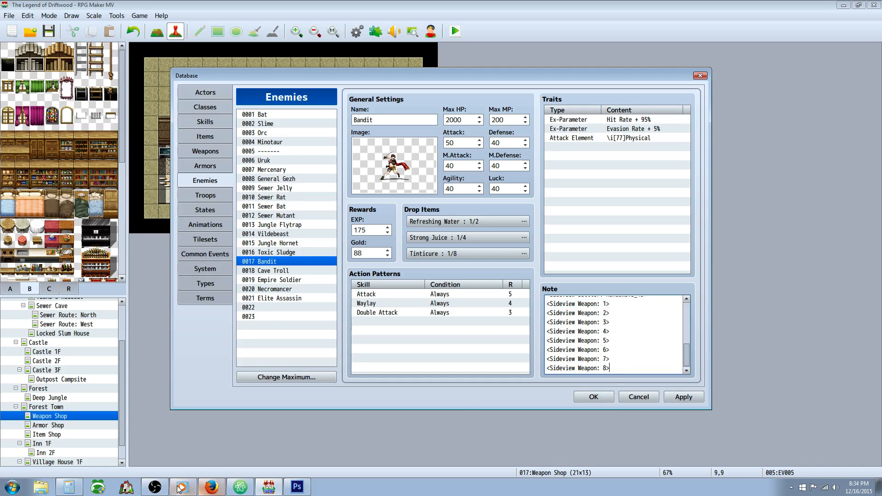
left_click(439, 320)
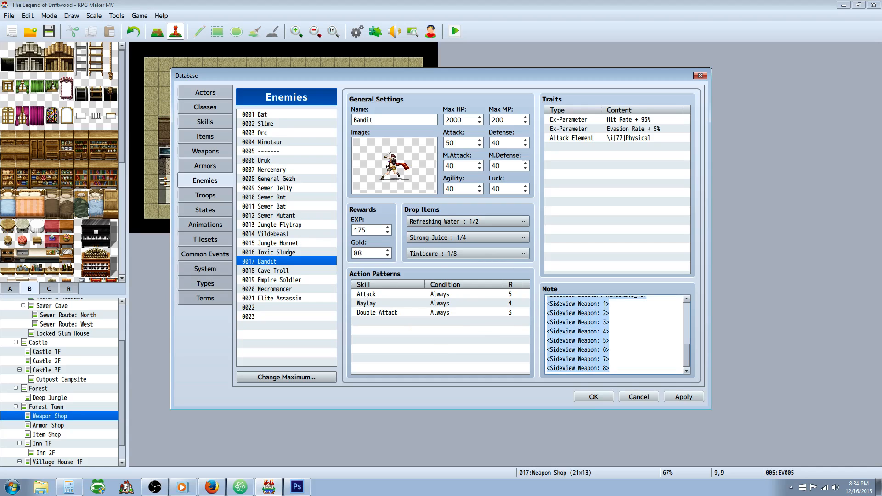
- Browse the Empire Soldier, Elite Assassin and Sewer Rat enemies, then close the database with OK
left_click(272, 280)
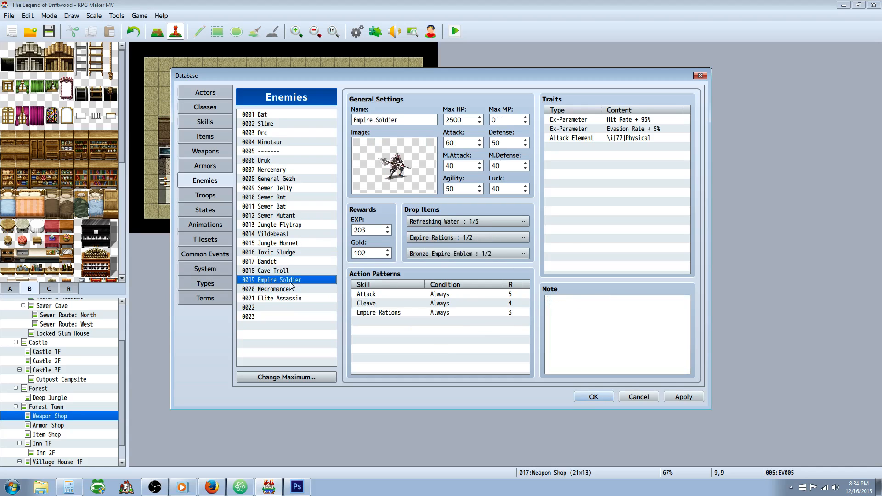
left_click(276, 298)
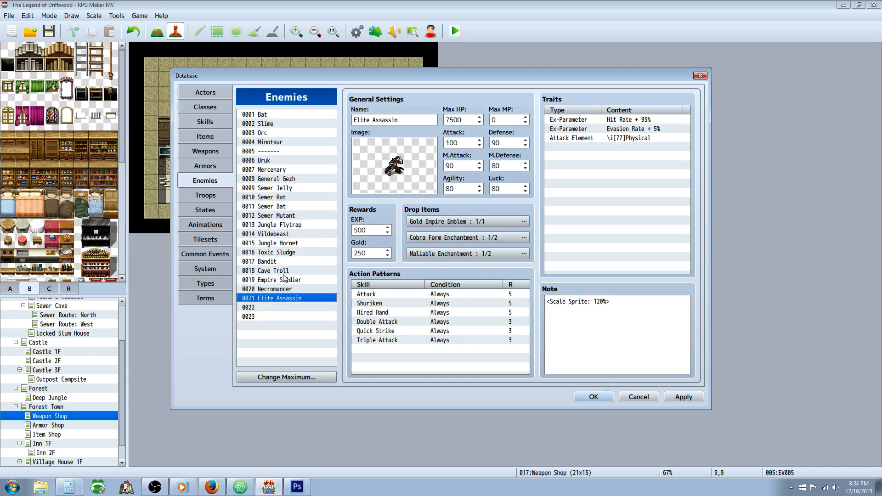
left_click(268, 197)
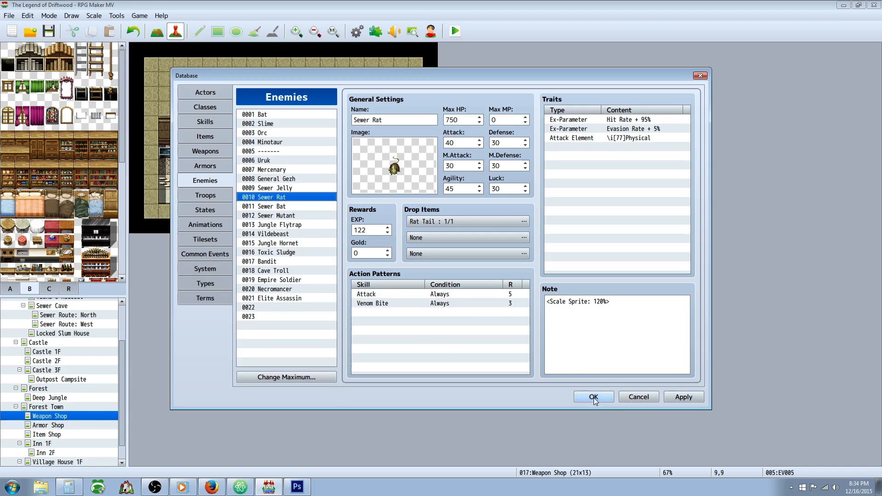
left_click(593, 397)
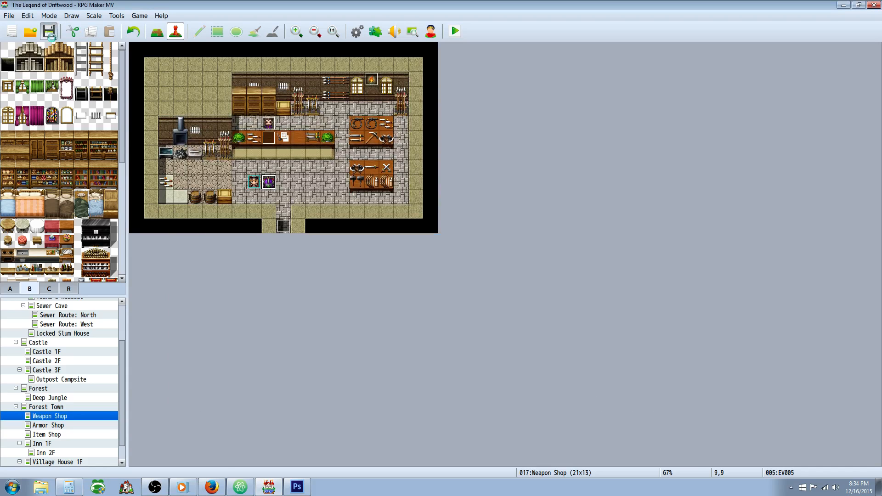